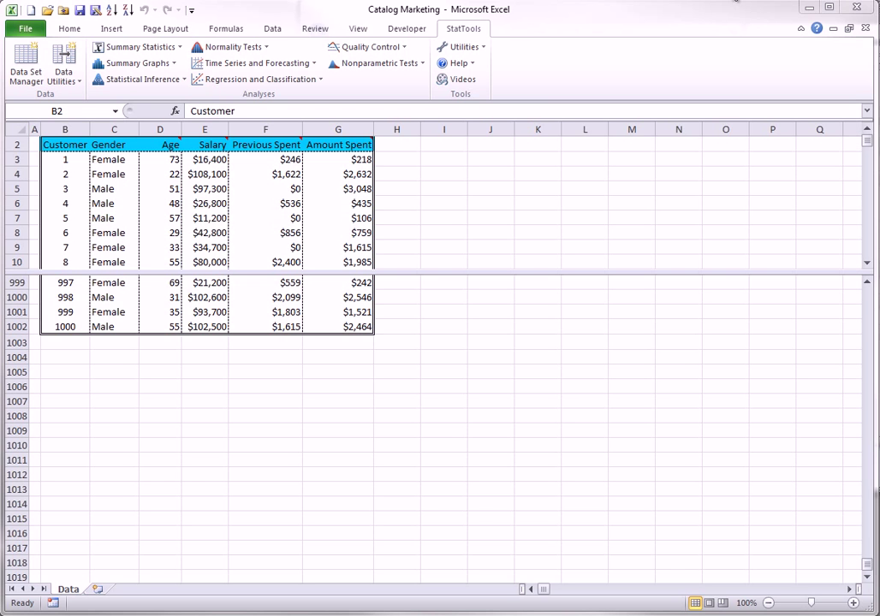
{"action": "mouse_move", "coordinate": [587, 12]}
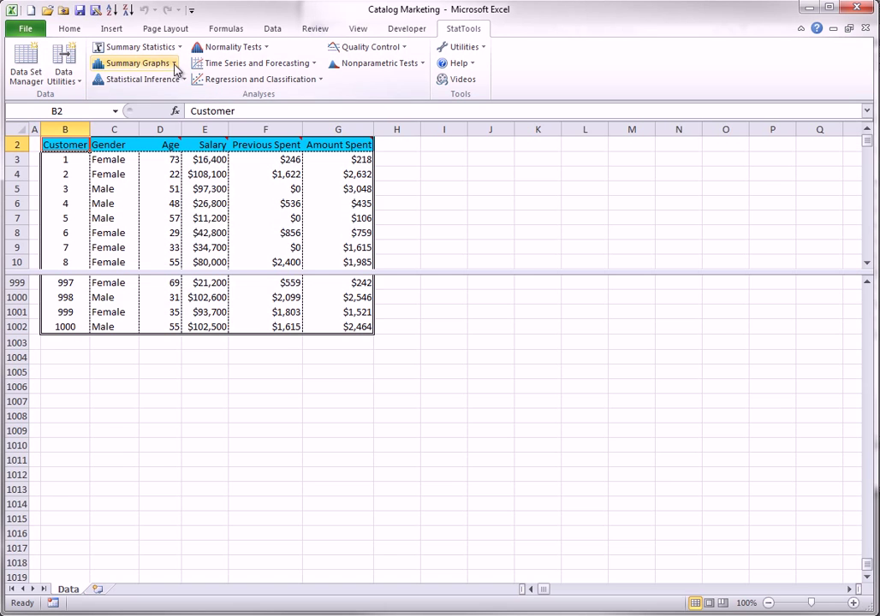
Create unstacked histograms of Age, Salary, Previous Spent and Amount Spent.
{"action": "left_click", "coordinate": [137, 63]}
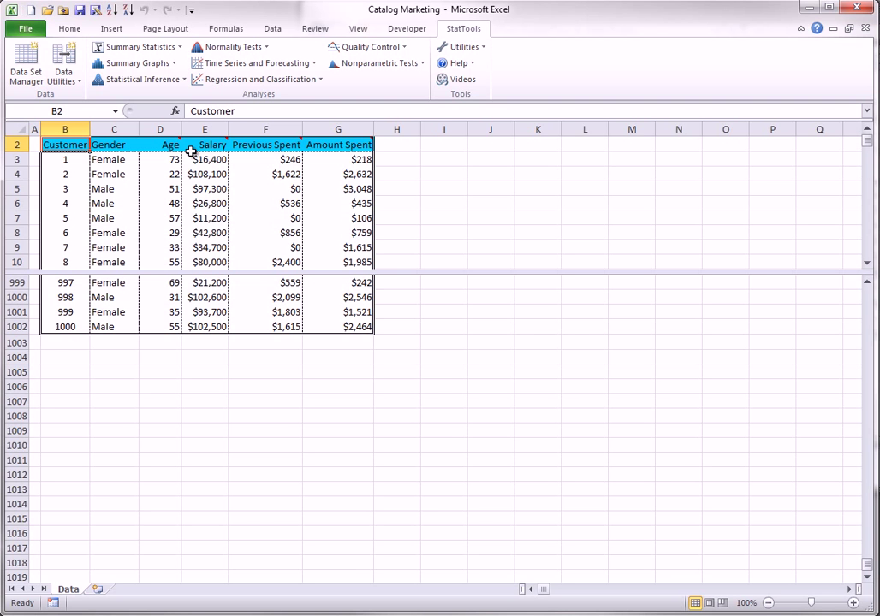
{"action": "mouse_move", "coordinate": [369, 189]}
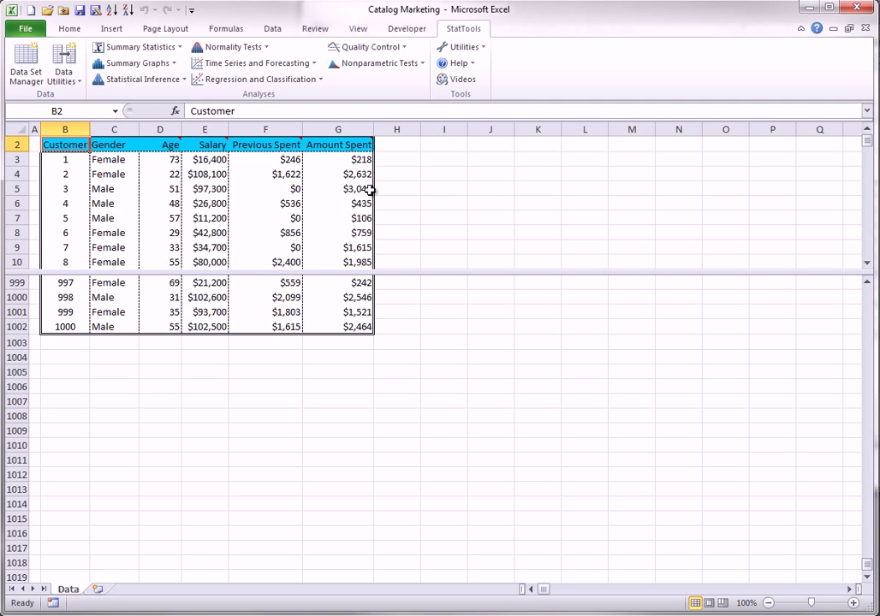
{"action": "mouse_move", "coordinate": [366, 189]}
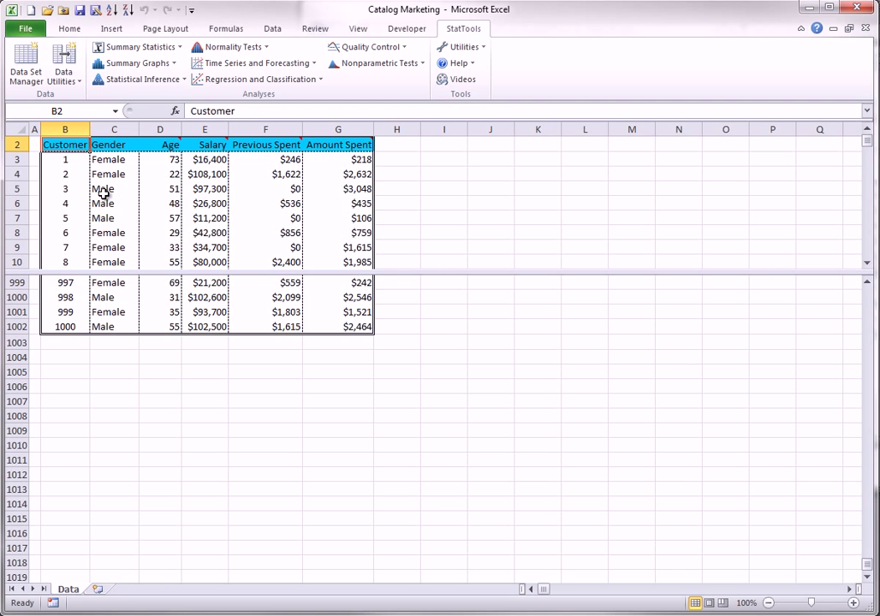
{"action": "mouse_move", "coordinate": [109, 160]}
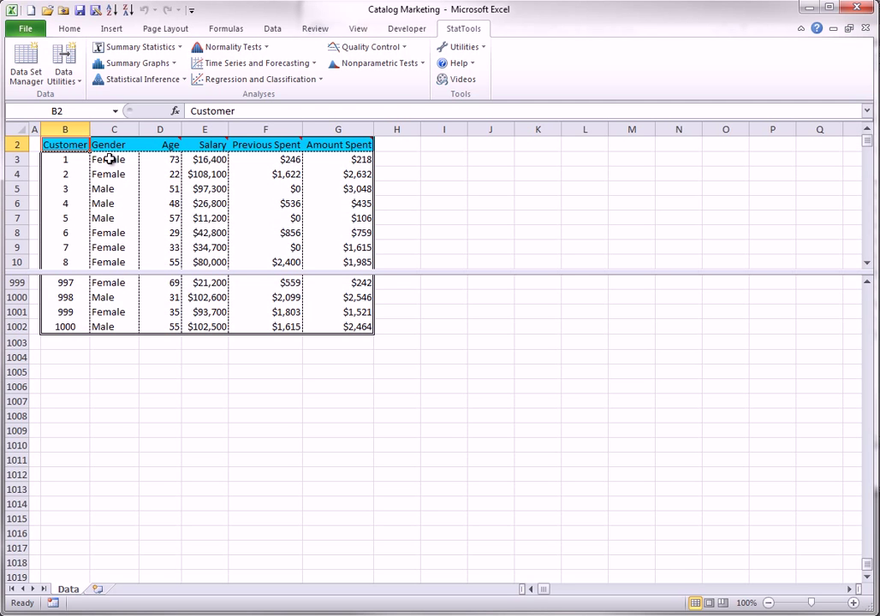
{"action": "mouse_move", "coordinate": [354, 158]}
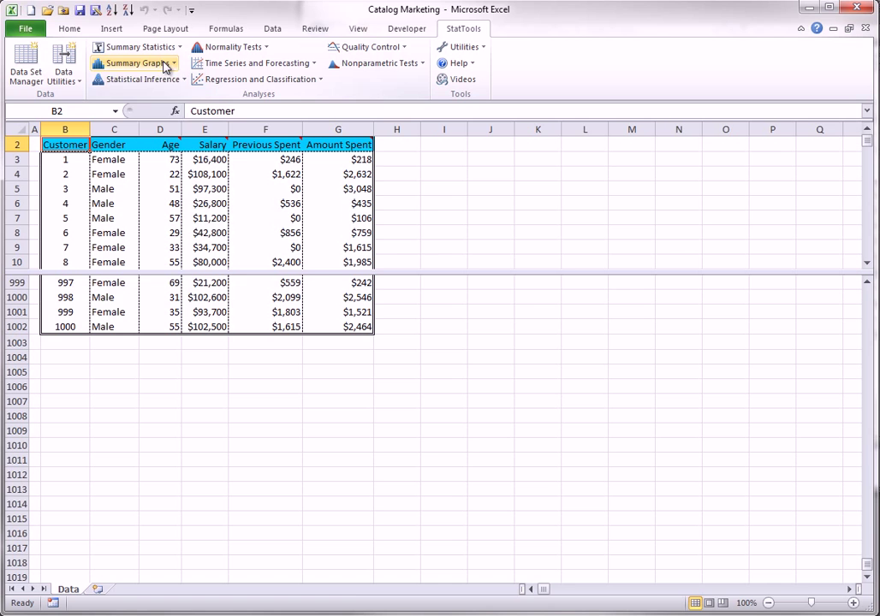
{"action": "left_click", "coordinate": [132, 62]}
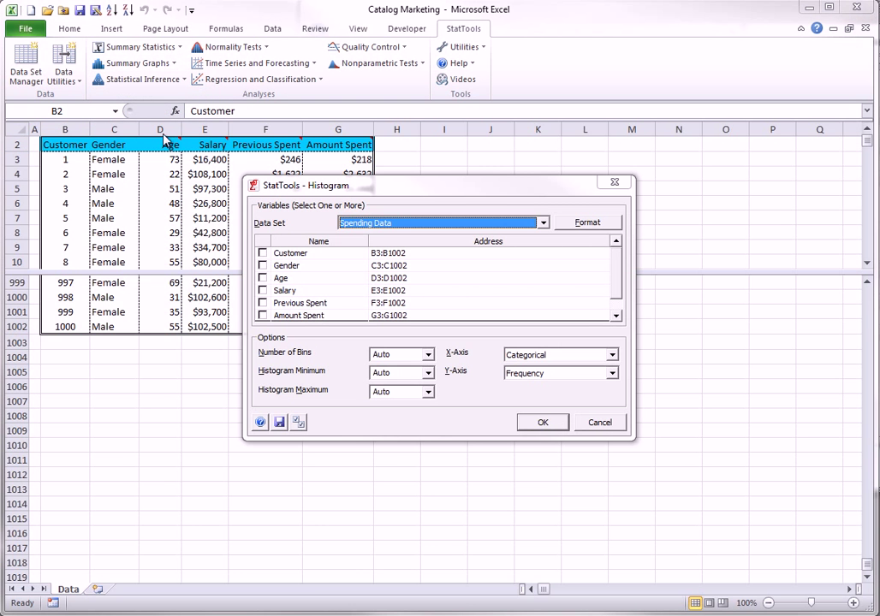
{"action": "left_click", "coordinate": [262, 290]}
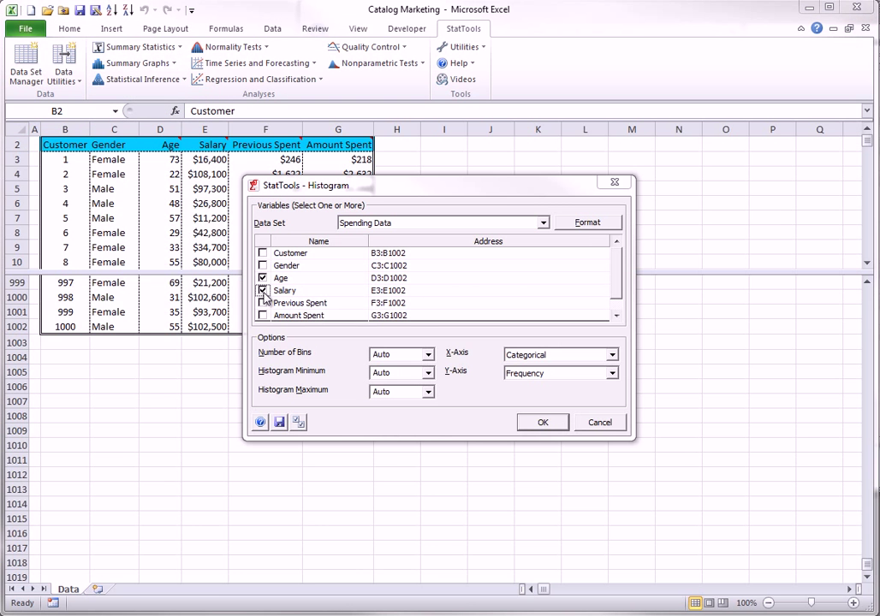
{"action": "left_click", "coordinate": [263, 302]}
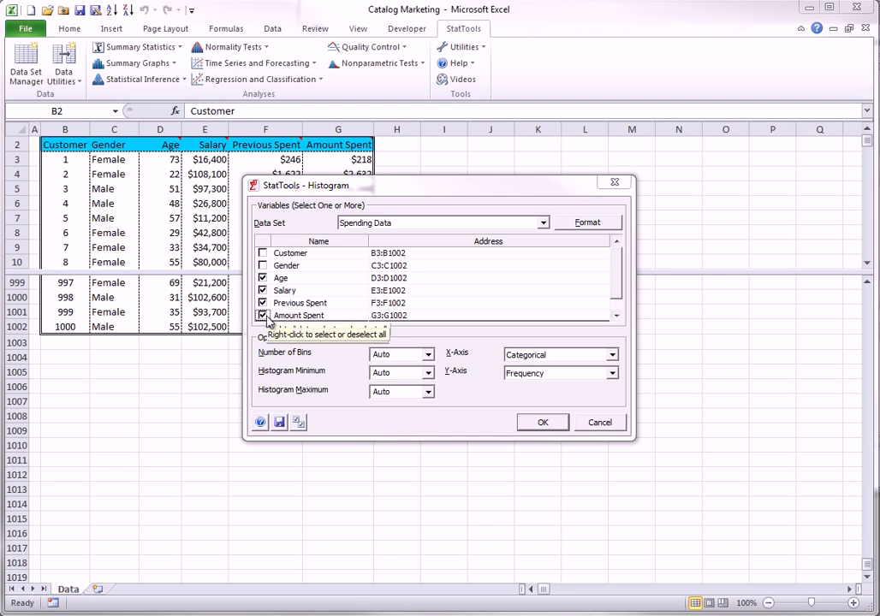
{"action": "mouse_move", "coordinate": [461, 281]}
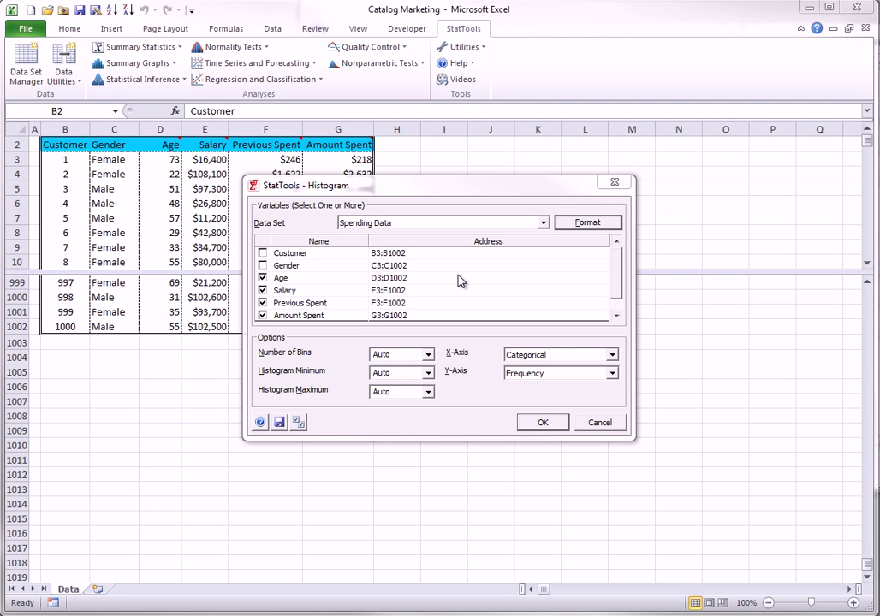
{"action": "mouse_move", "coordinate": [368, 360]}
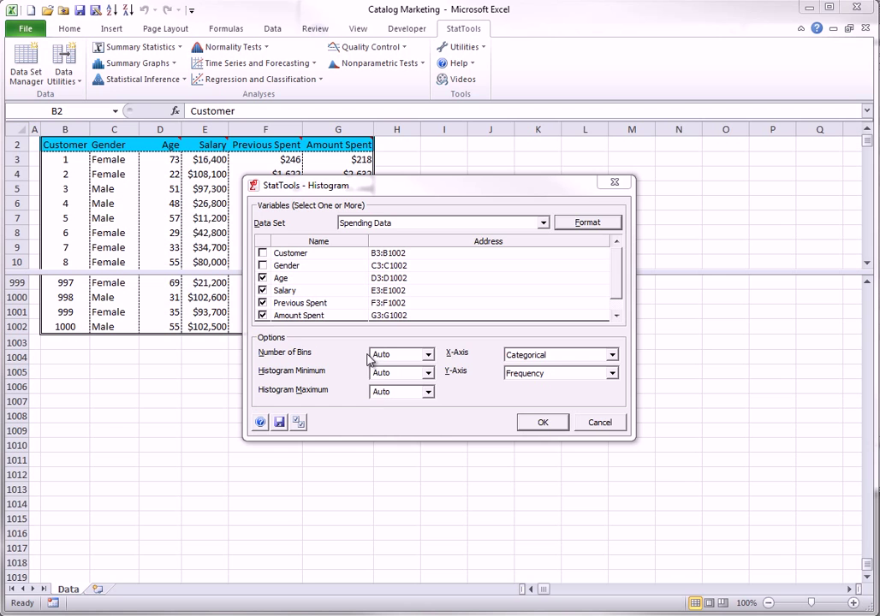
{"action": "mouse_move", "coordinate": [386, 412]}
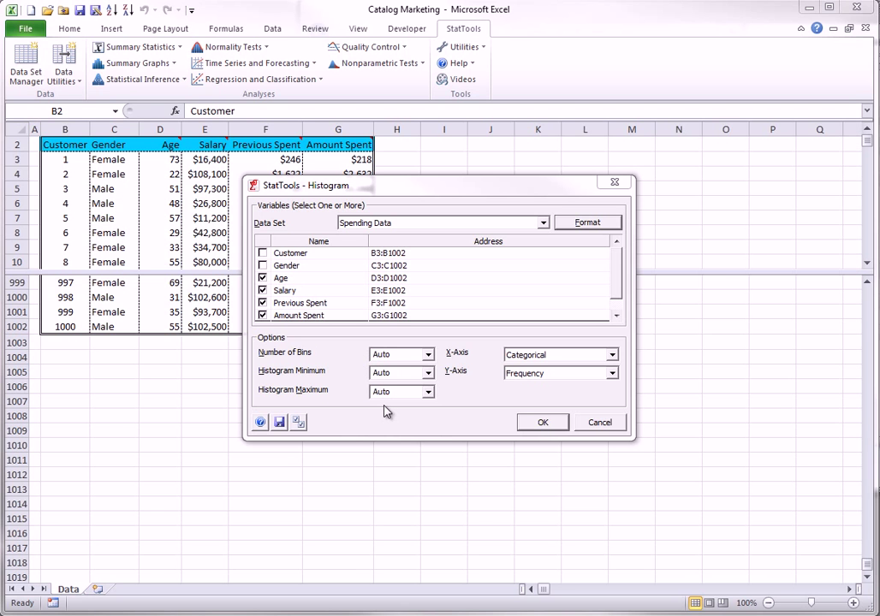
{"action": "mouse_move", "coordinate": [600, 222]}
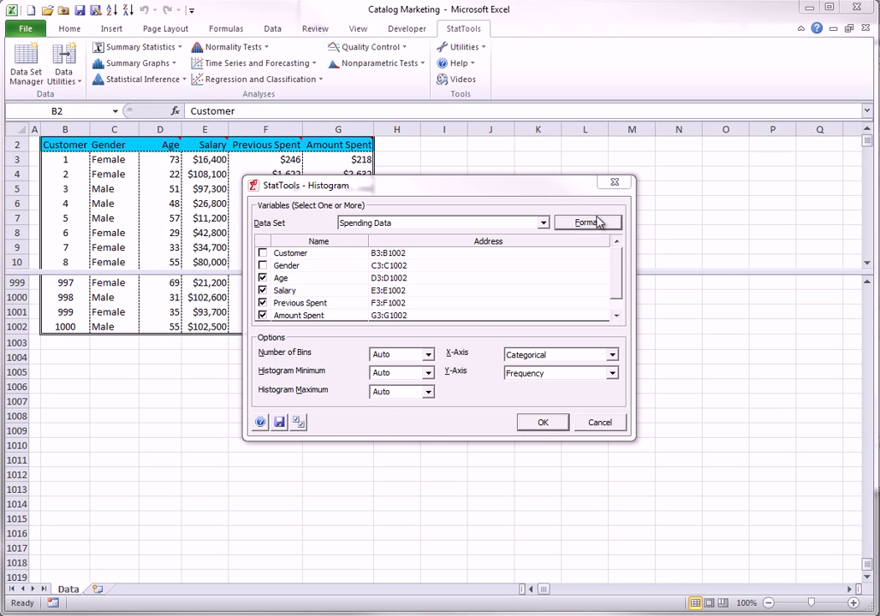
{"action": "left_click", "coordinate": [587, 223]}
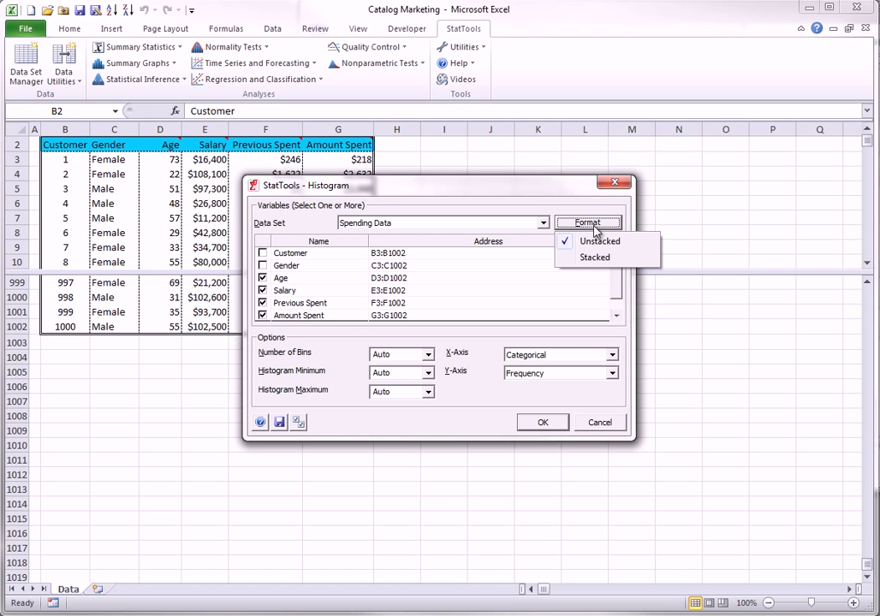
{"action": "mouse_move", "coordinate": [311, 290]}
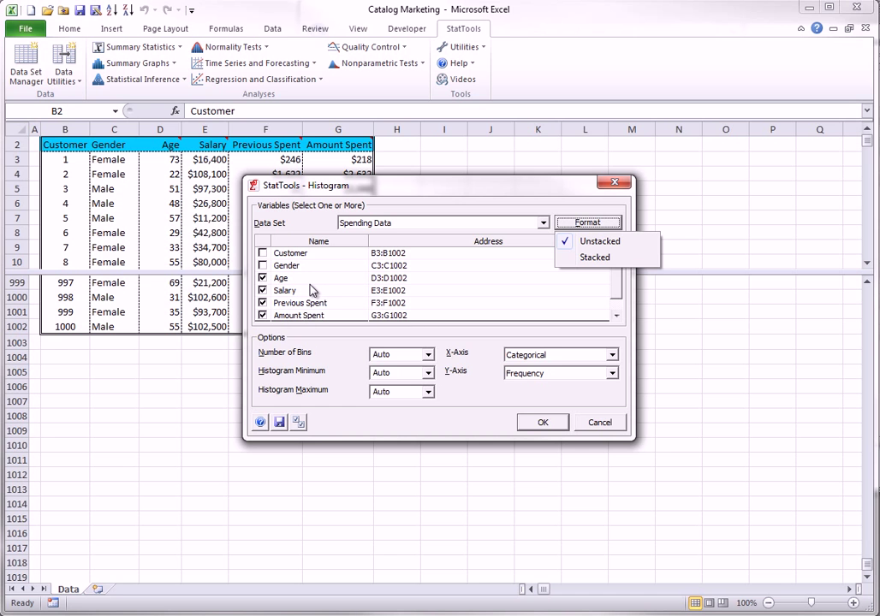
{"action": "left_click", "coordinate": [542, 421]}
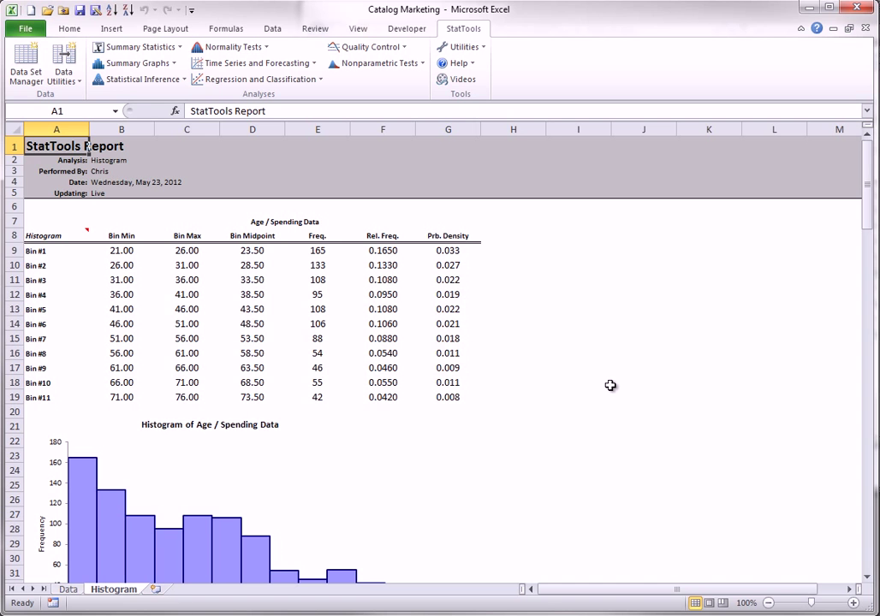
{"action": "mouse_move", "coordinate": [417, 352]}
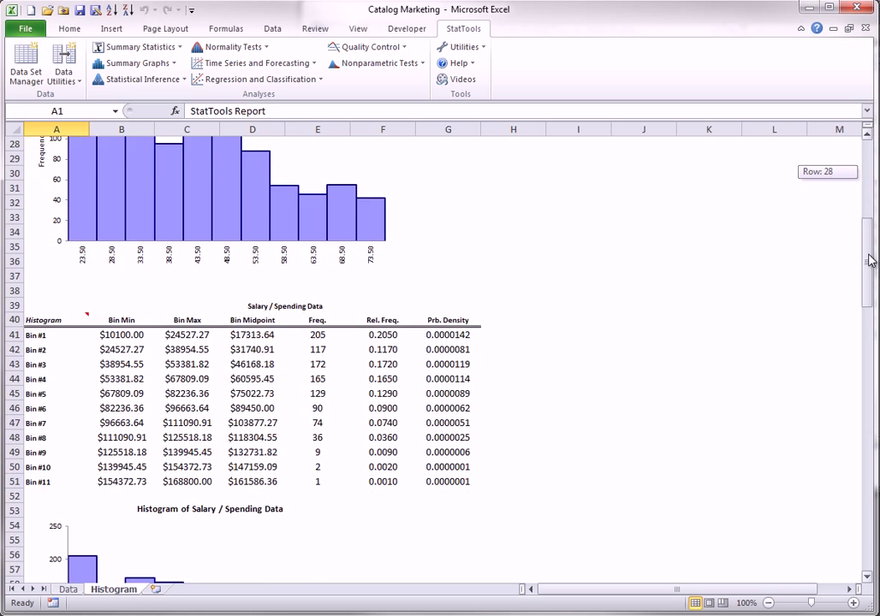
Scroll through the Age, Salary and Previous Spent bin tables and charts.
{"action": "scroll", "scroll_direction": "down", "scroll_amount": 3}
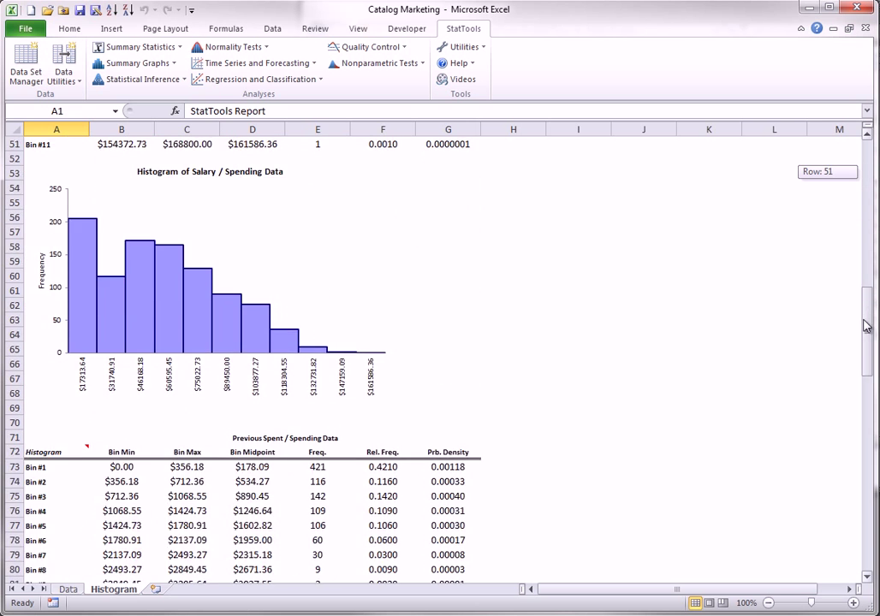
{"action": "scroll", "scroll_direction": "down", "scroll_amount": 3}
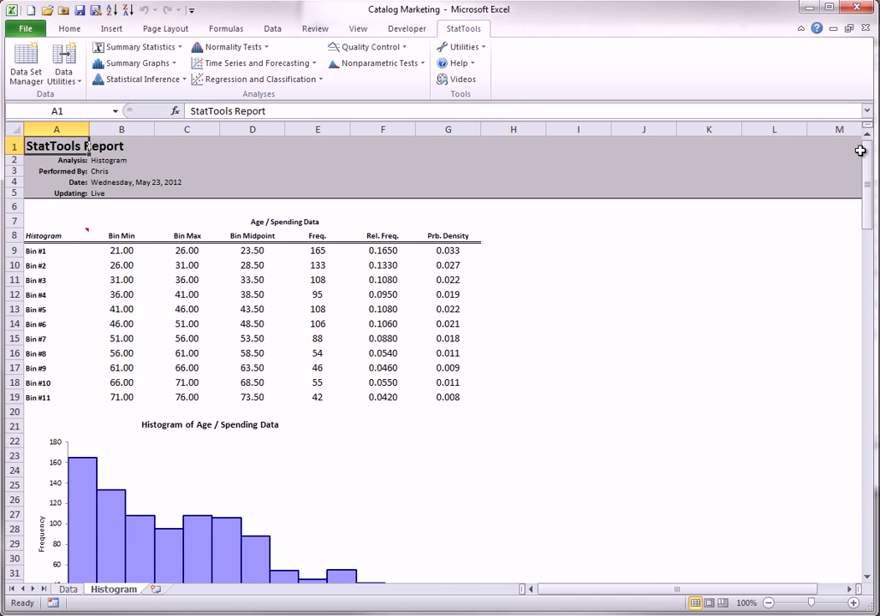
Run a second histogram of the spending variables with a Numeric x-axis, creating Histogram (2).
{"action": "left_click", "coordinate": [134, 62]}
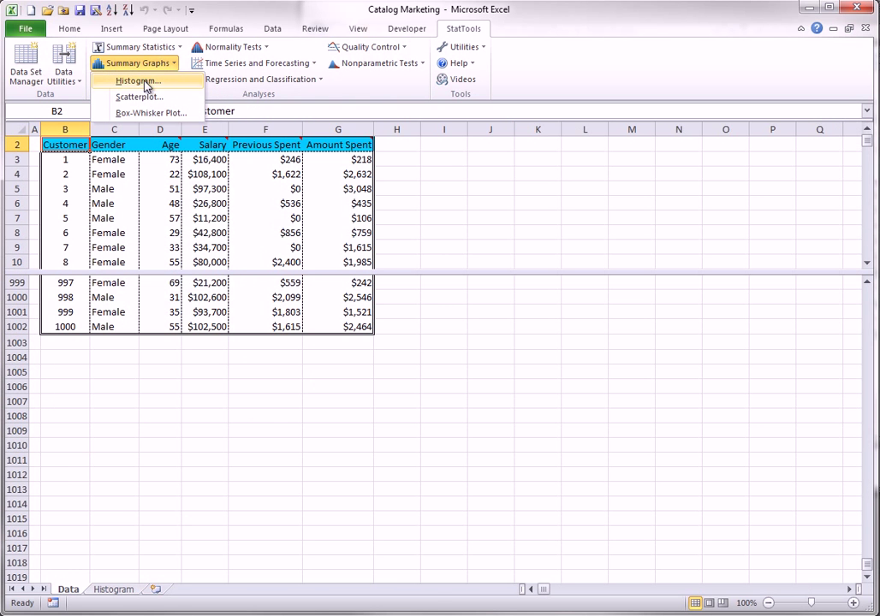
{"action": "left_click", "coordinate": [136, 80]}
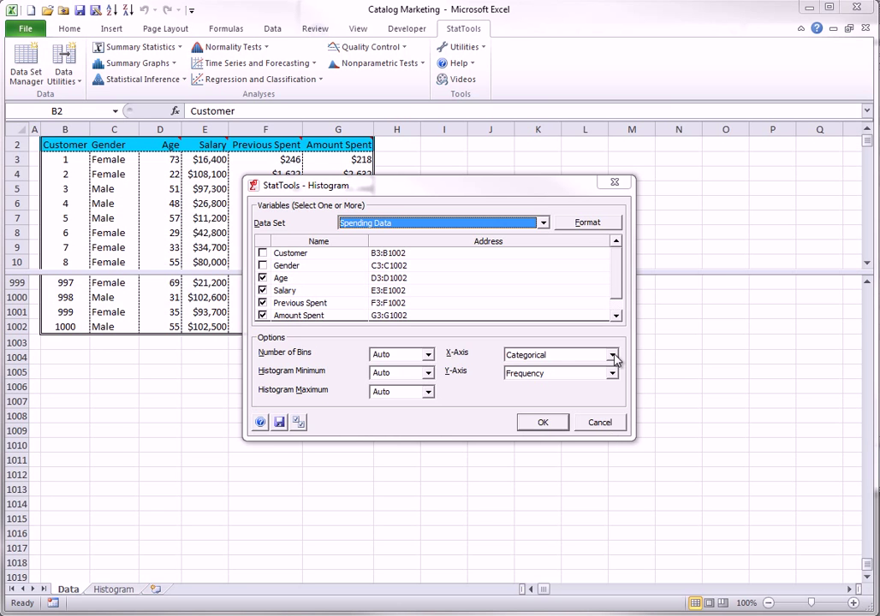
{"action": "left_click", "coordinate": [613, 354]}
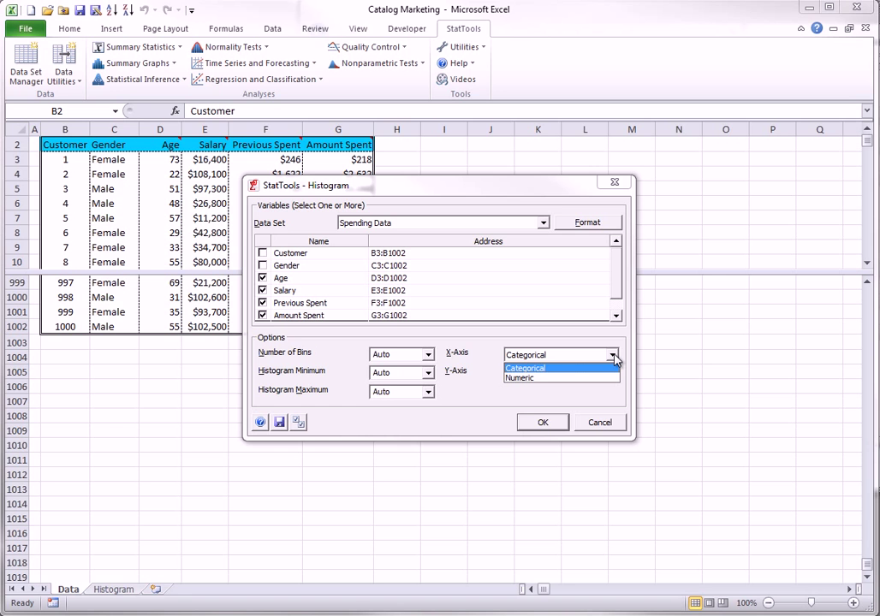
{"action": "mouse_move", "coordinate": [525, 379]}
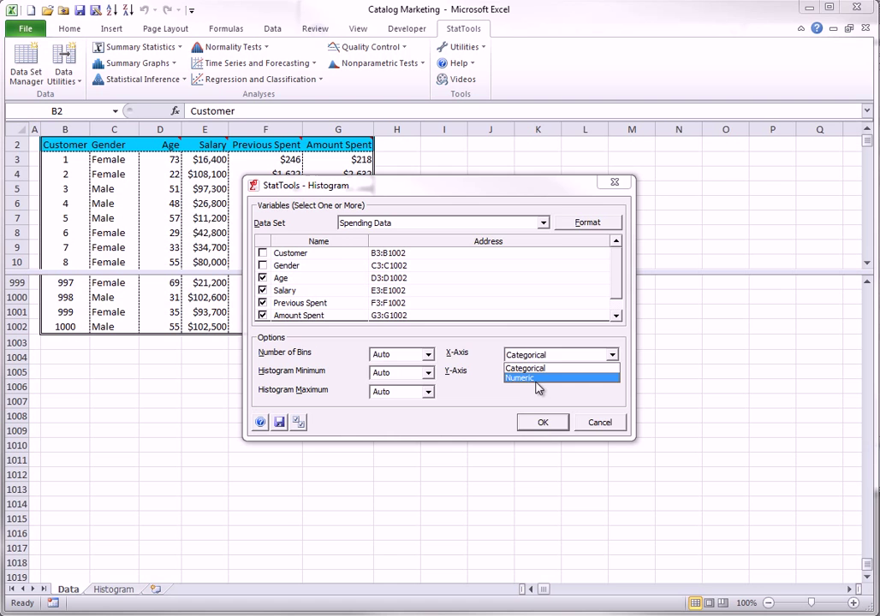
{"action": "left_click", "coordinate": [542, 422]}
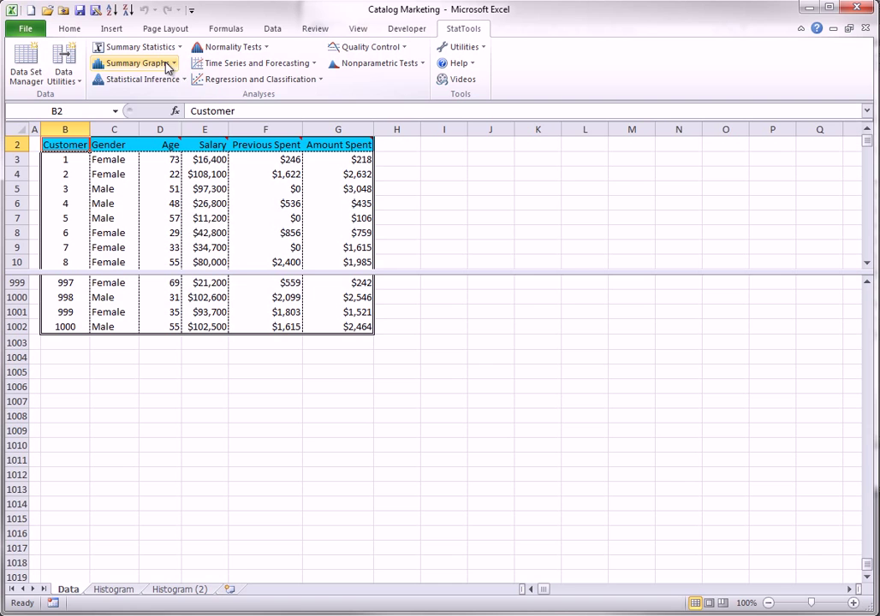
Start another histogram, keep Frequency on the y-axis, and show the Format layout choices.
{"action": "left_click", "coordinate": [134, 63]}
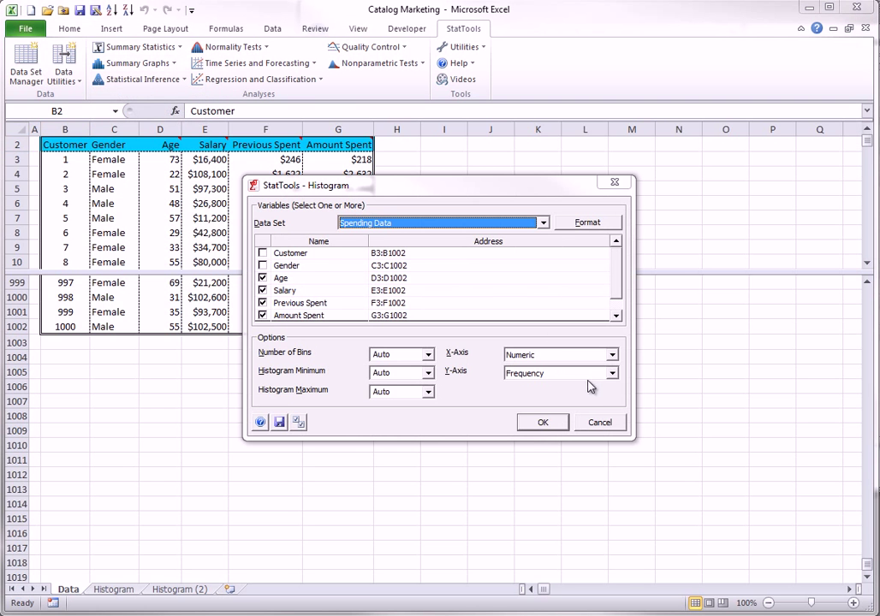
{"action": "mouse_move", "coordinate": [625, 392]}
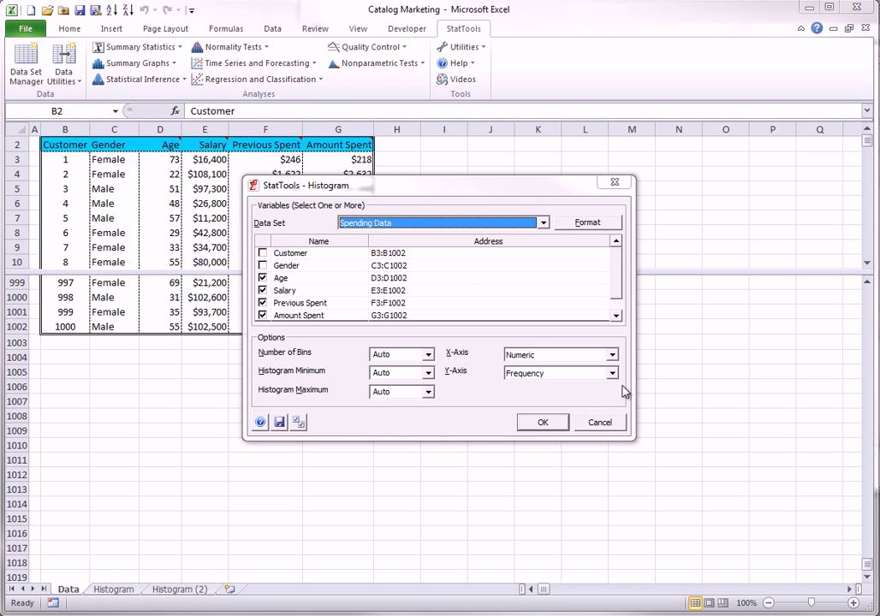
{"action": "left_click", "coordinate": [608, 373]}
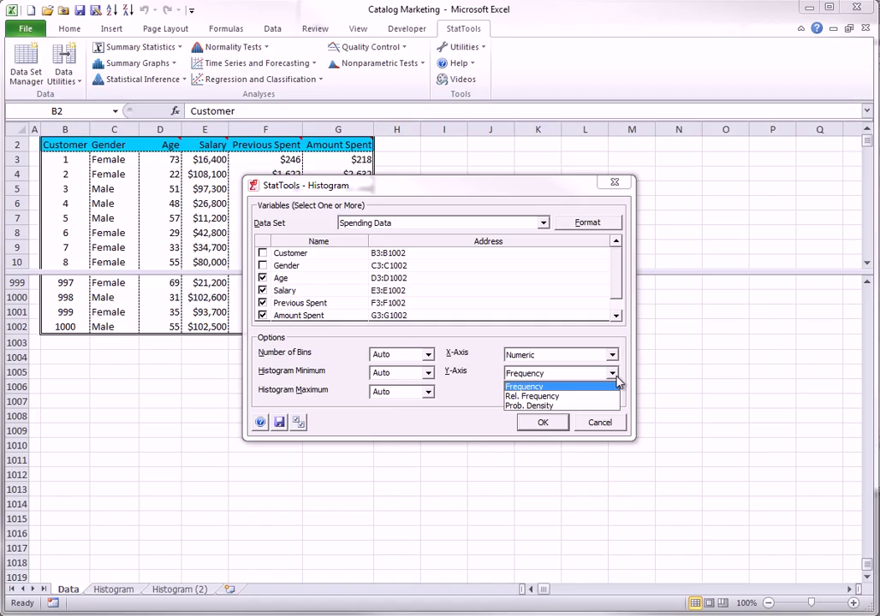
{"action": "left_click", "coordinate": [523, 386]}
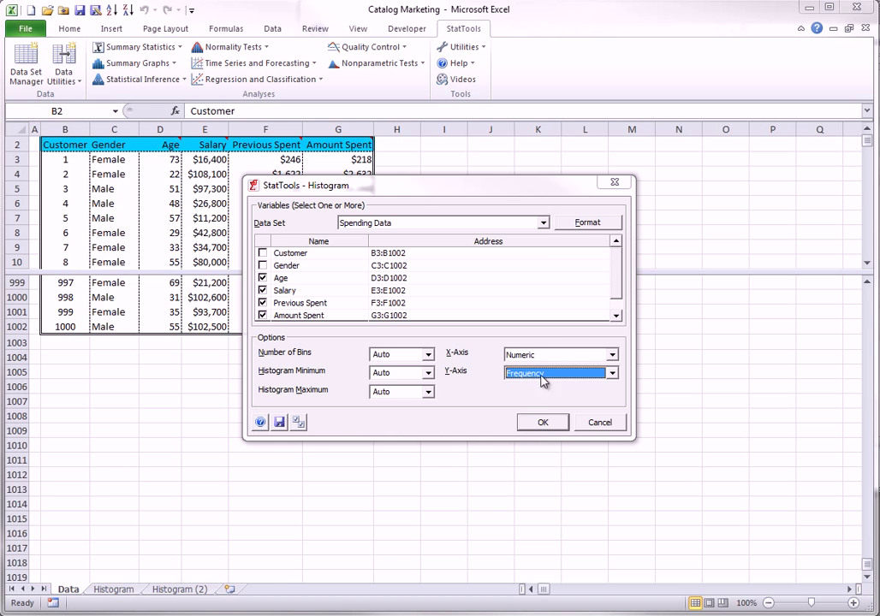
{"action": "left_click", "coordinate": [587, 223]}
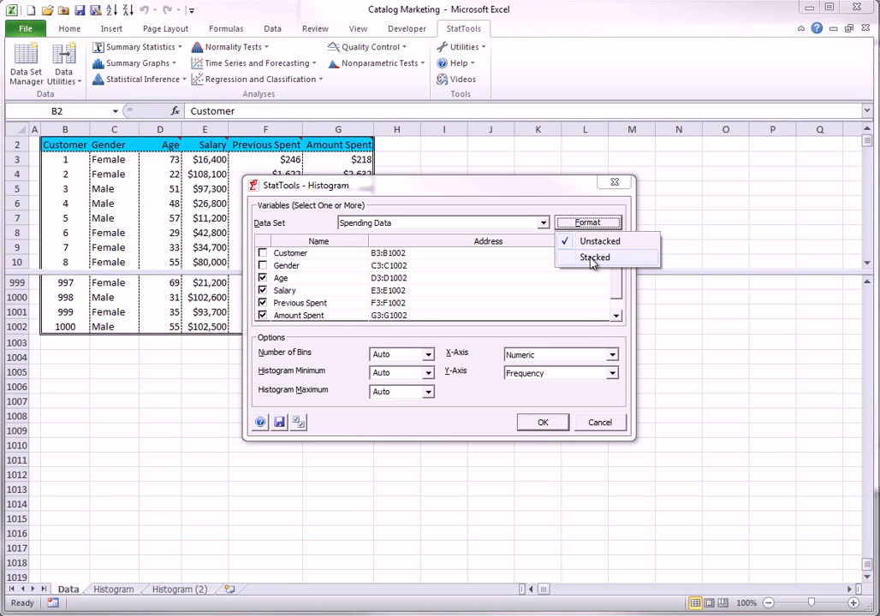
Histogram Amount Spent stacked by Gender using 13 bins from 0 to 6500.
{"action": "left_click", "coordinate": [594, 257]}
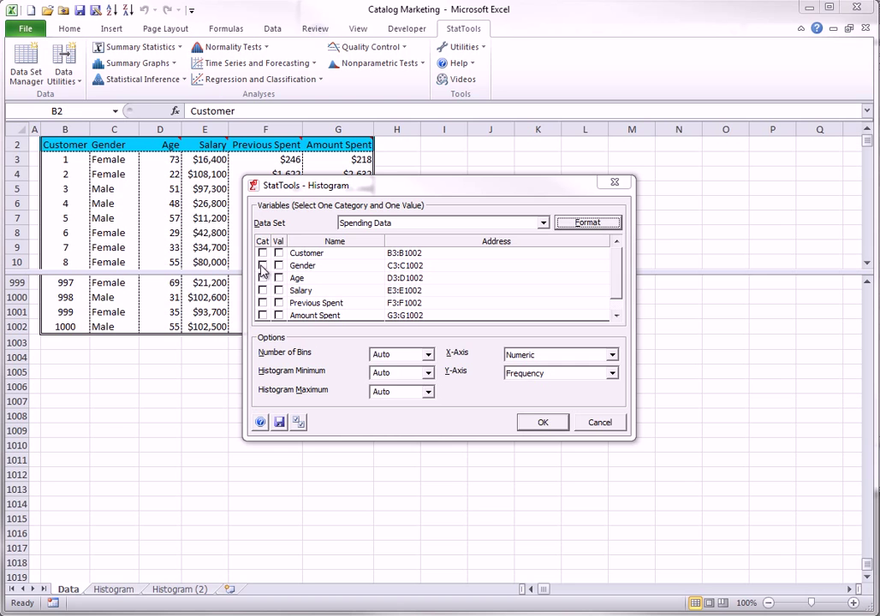
{"action": "left_click", "coordinate": [278, 315]}
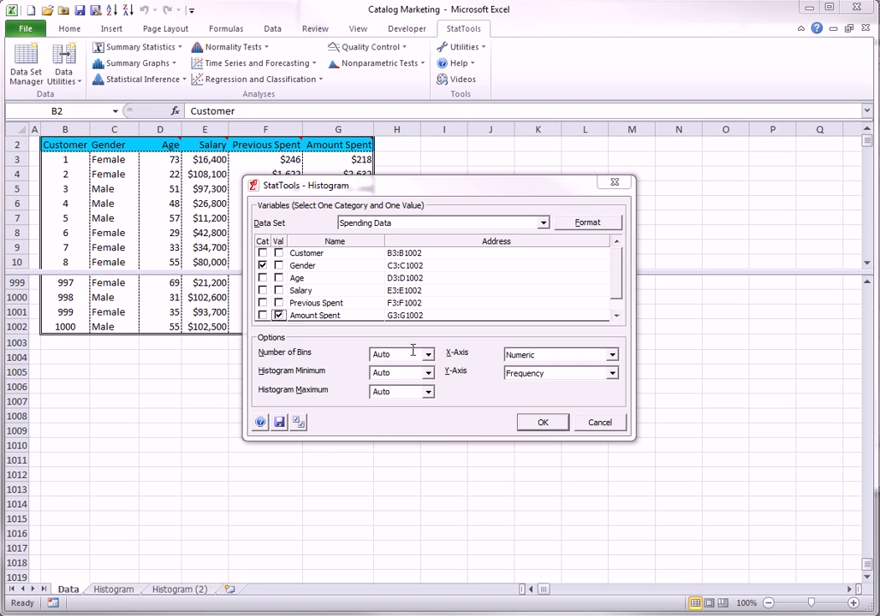
{"action": "left_click", "coordinate": [428, 353]}
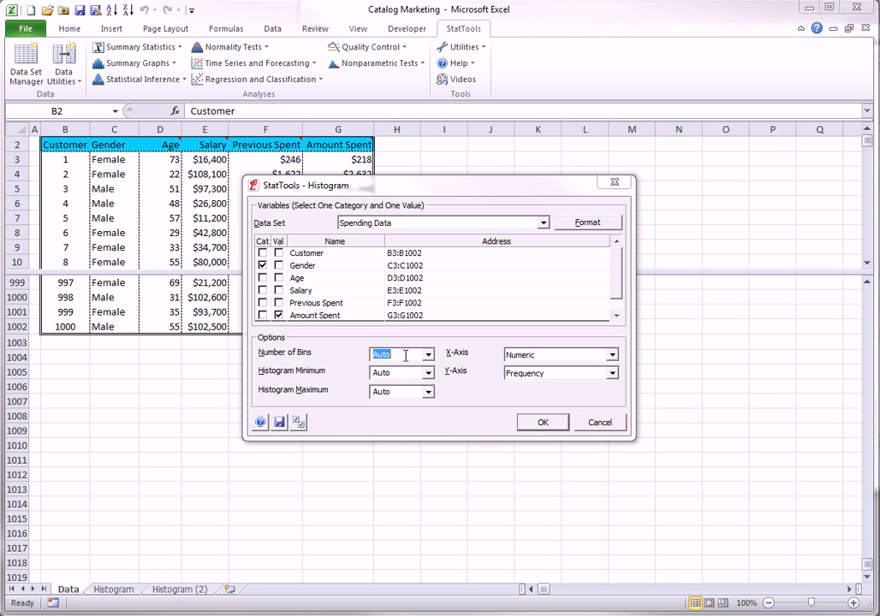
{"action": "type", "text": "13"}
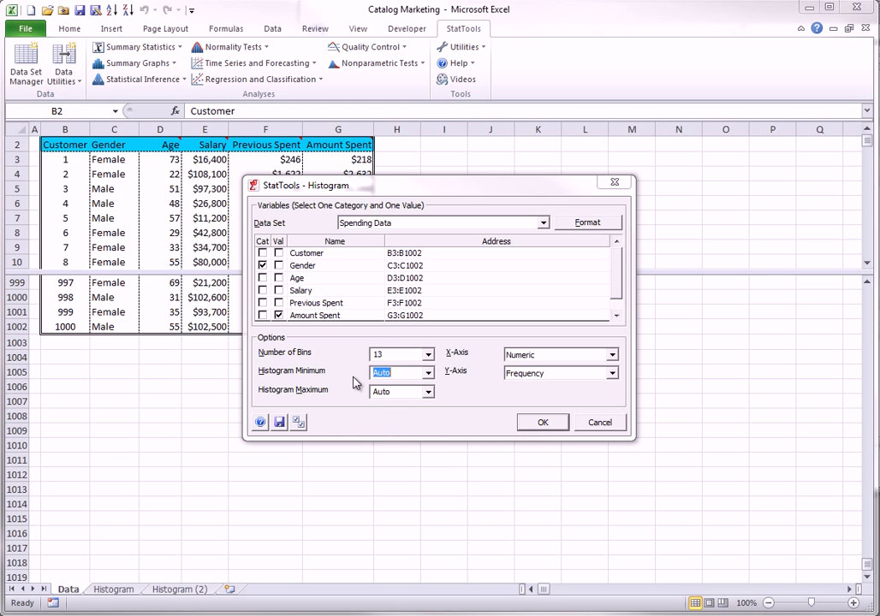
{"action": "type", "text": "0"}
{"action": "left_click", "coordinate": [402, 391]}
{"action": "type", "text": "6500"}
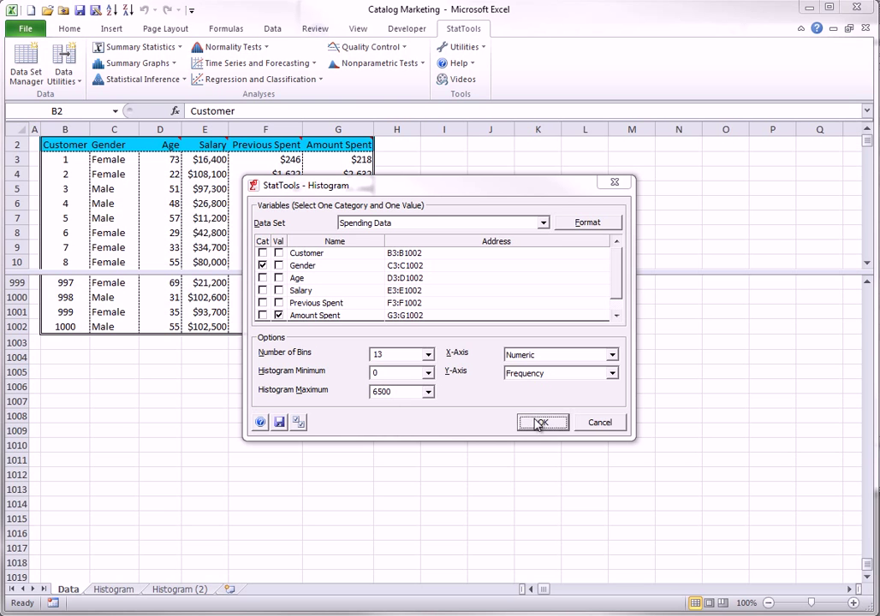
{"action": "left_click", "coordinate": [543, 422]}
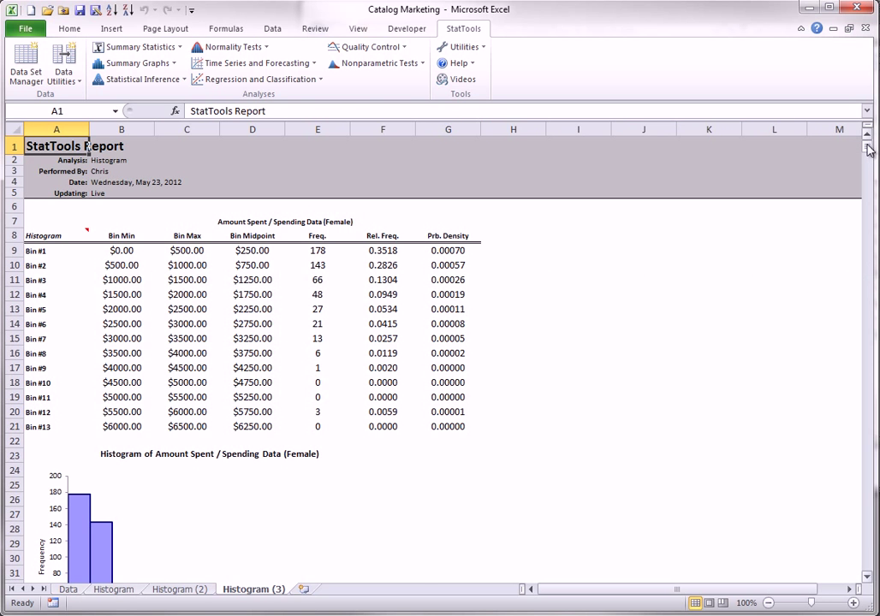
Move the Male Amount Spent histogram beside the Female chart on Histogram (3).
{"action": "scroll", "scroll_direction": "down", "scroll_amount": 3}
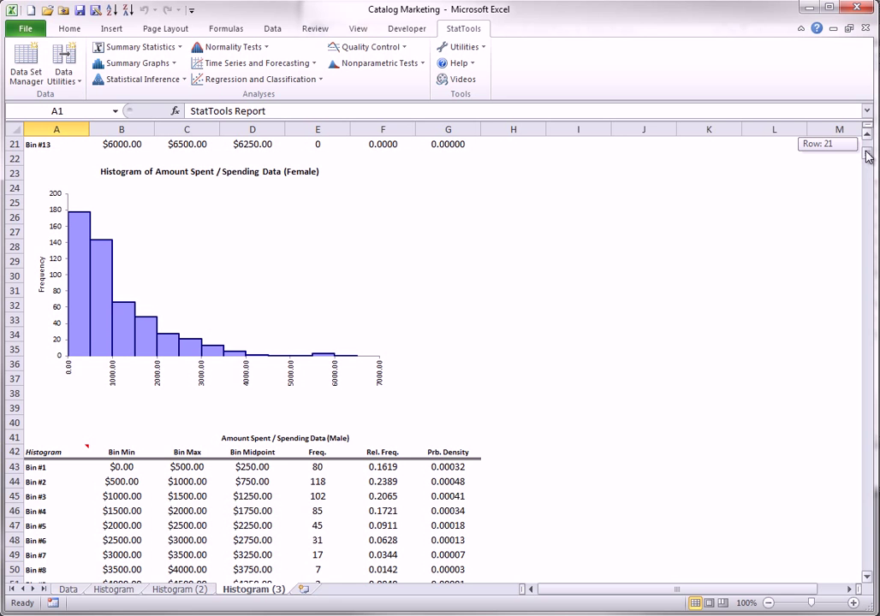
{"action": "scroll", "scroll_direction": "down", "scroll_amount": 3}
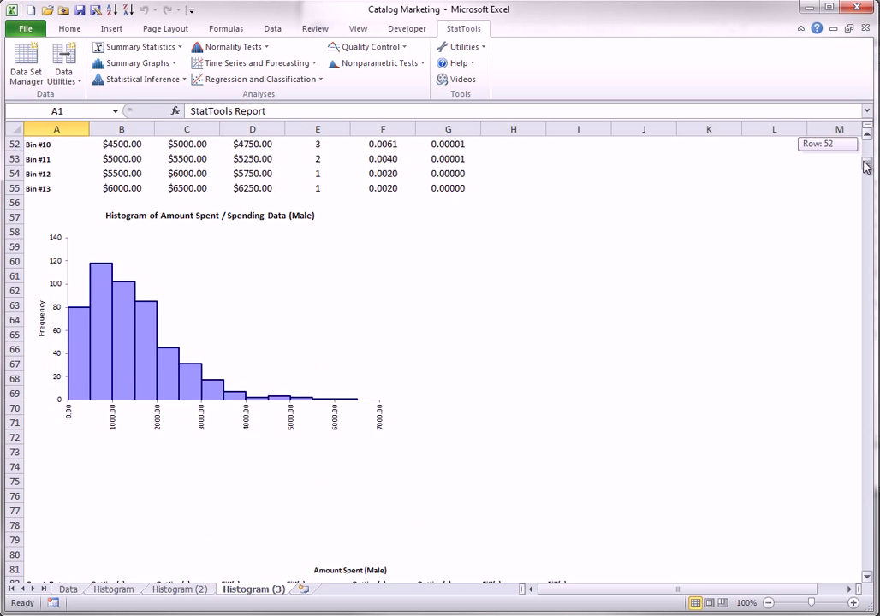
{"action": "scroll", "scroll_direction": "down", "scroll_amount": 3}
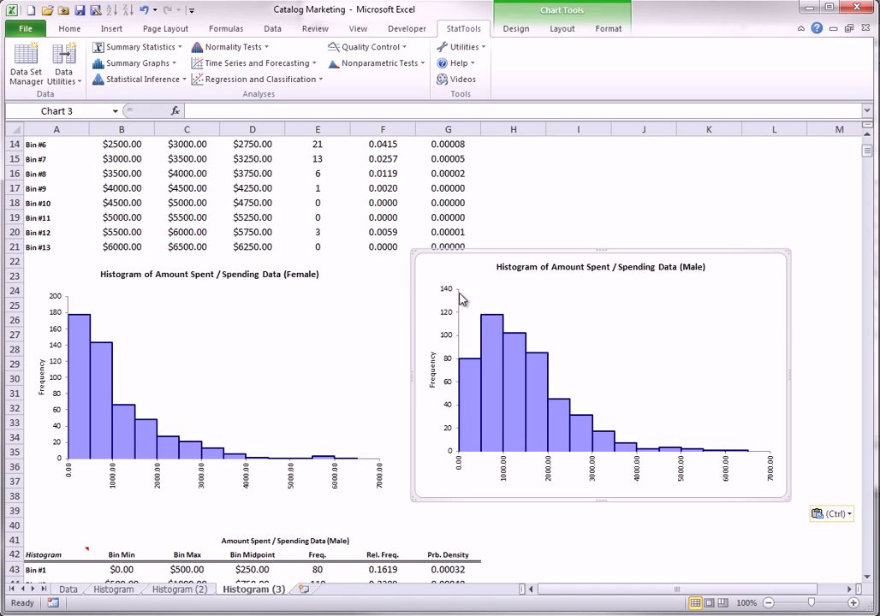
{"action": "left_click", "coordinate": [642, 540]}
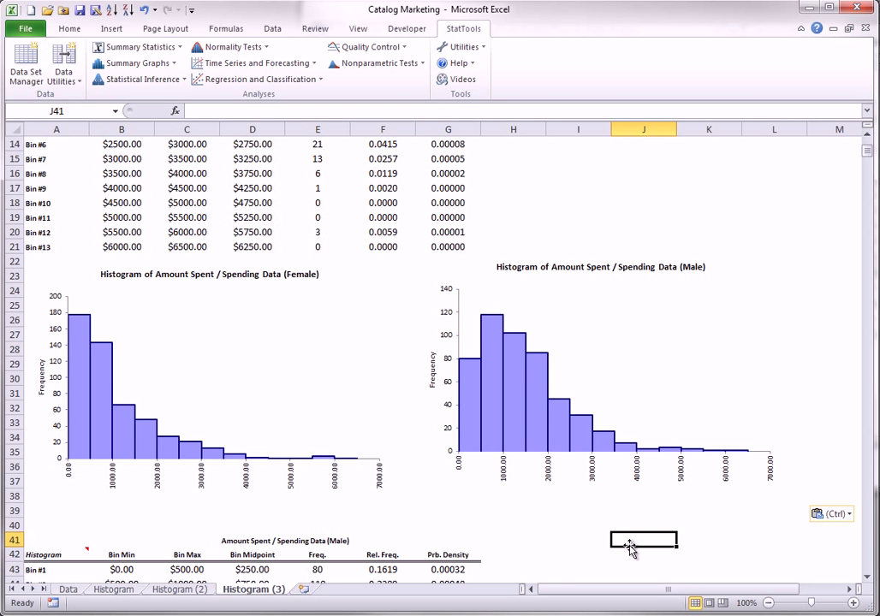
{"action": "left_click", "coordinate": [67, 589]}
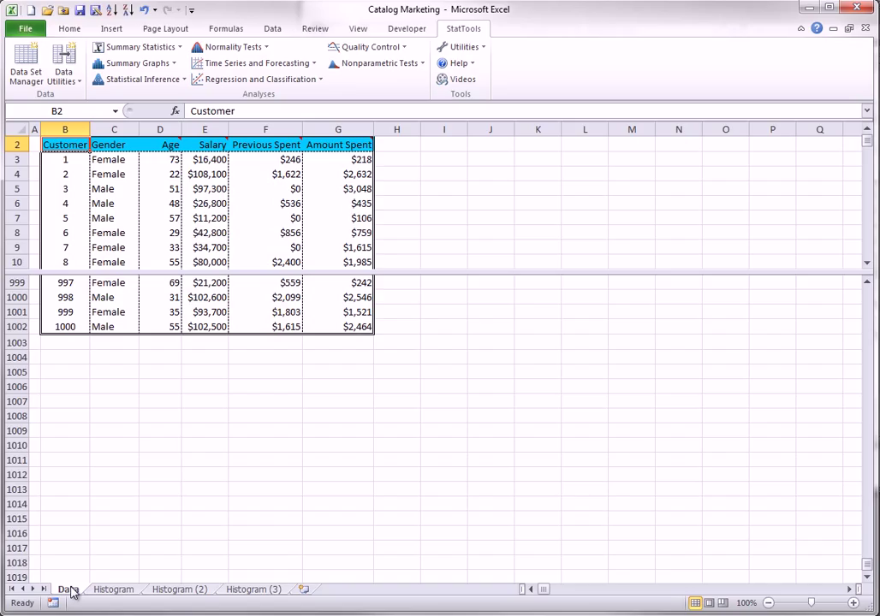
{"action": "mouse_move", "coordinate": [73, 595]}
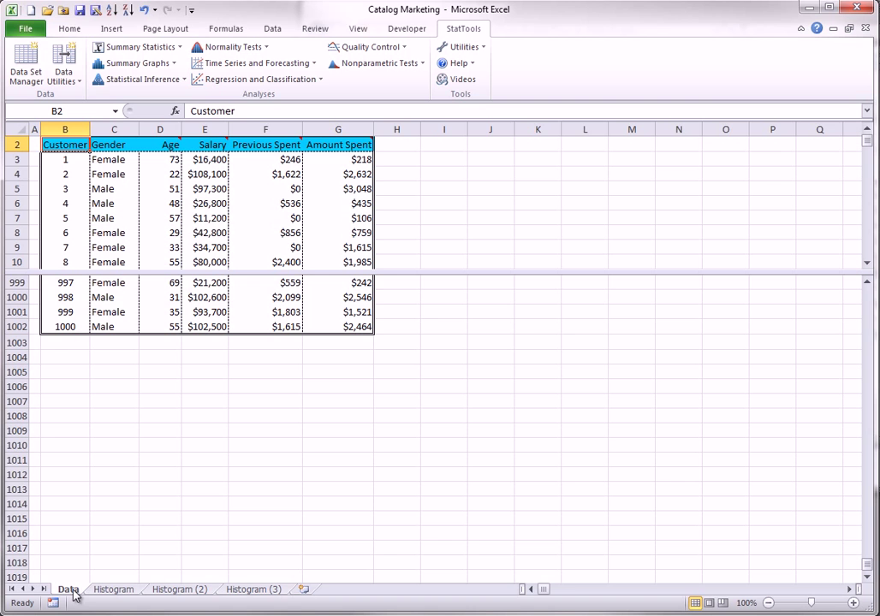
Open the Box-Whisker Plot dialog from StatTools Summary Graphs.
{"action": "left_click", "coordinate": [135, 62]}
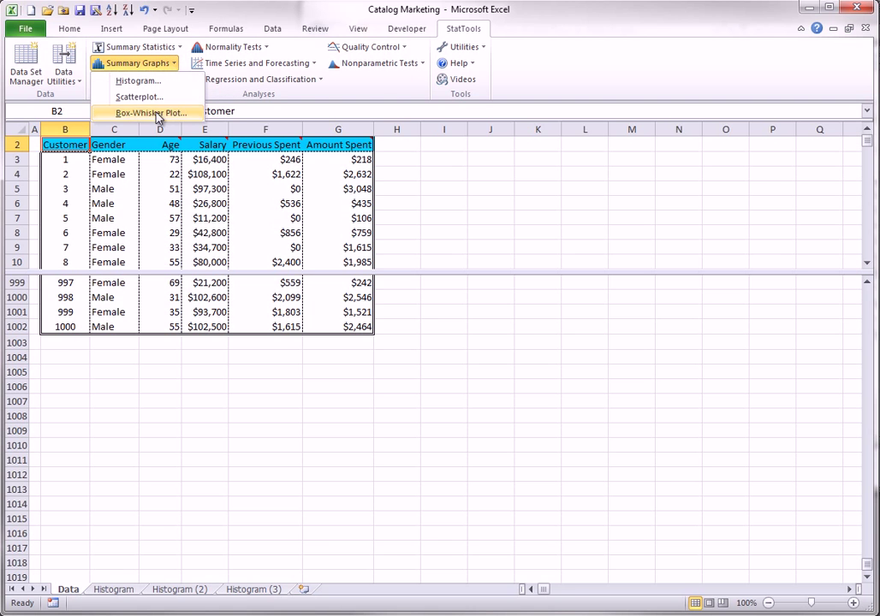
{"action": "left_click", "coordinate": [150, 112]}
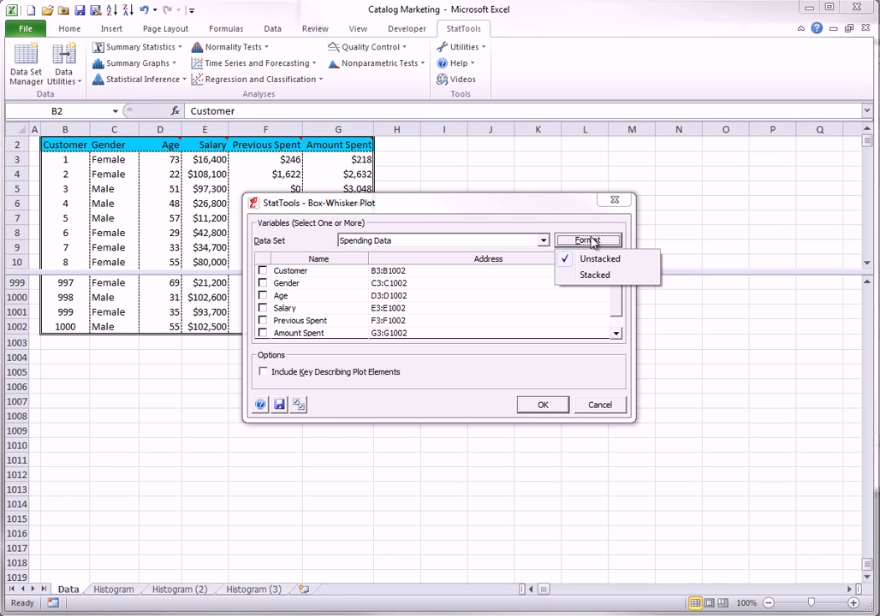
Make a stacked box-whisker plot of Amount Spent by Gender, including a plot-elements key.
{"action": "left_click", "coordinate": [595, 274]}
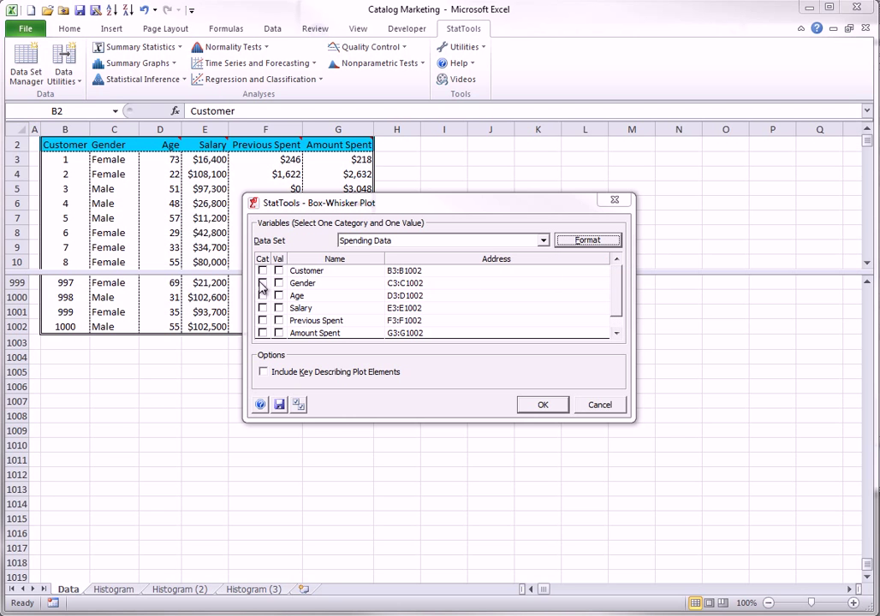
{"action": "left_click", "coordinate": [263, 282]}
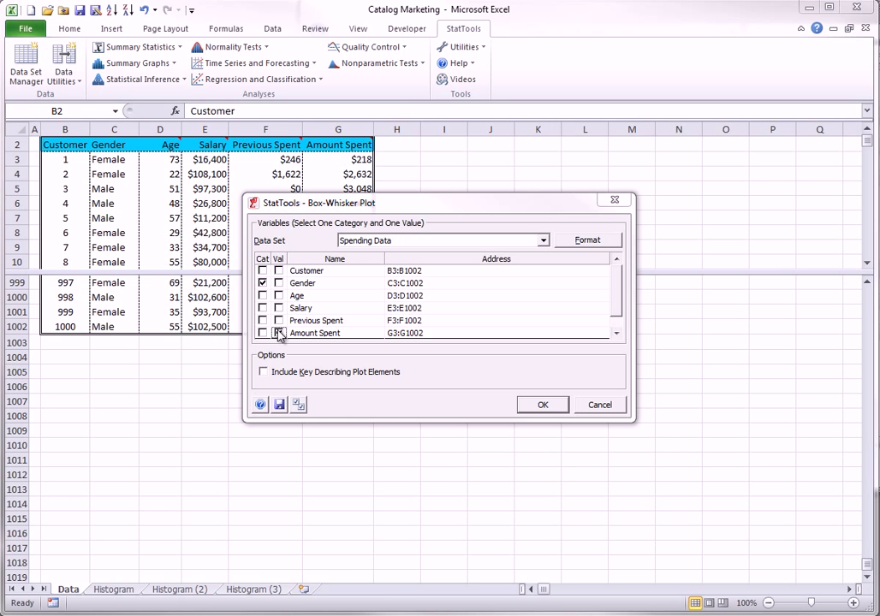
{"action": "left_click", "coordinate": [280, 333]}
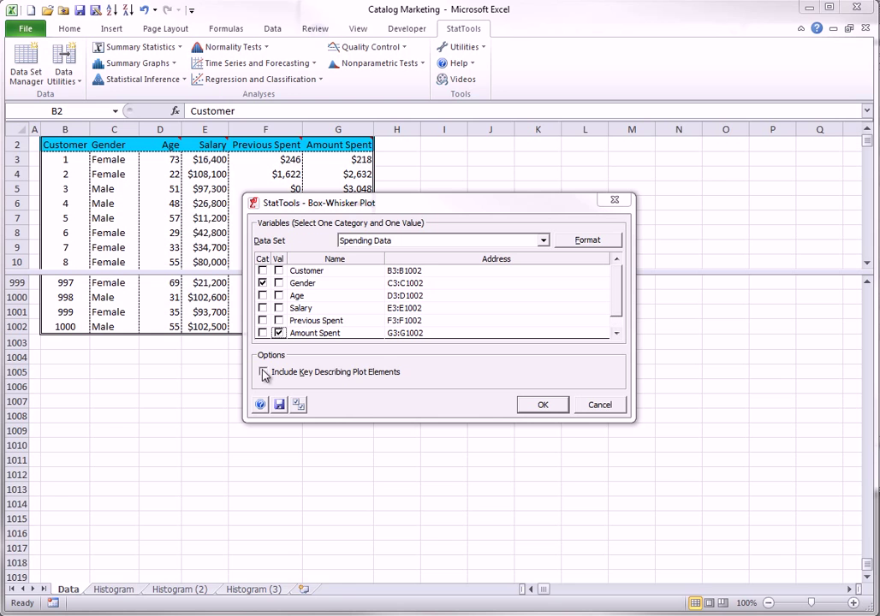
{"action": "left_click", "coordinate": [264, 371]}
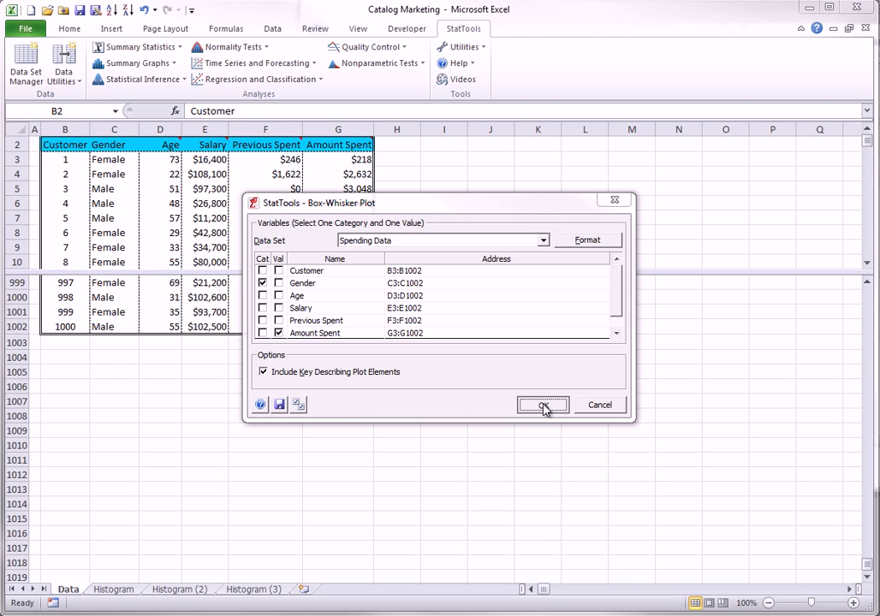
{"action": "left_click", "coordinate": [542, 404]}
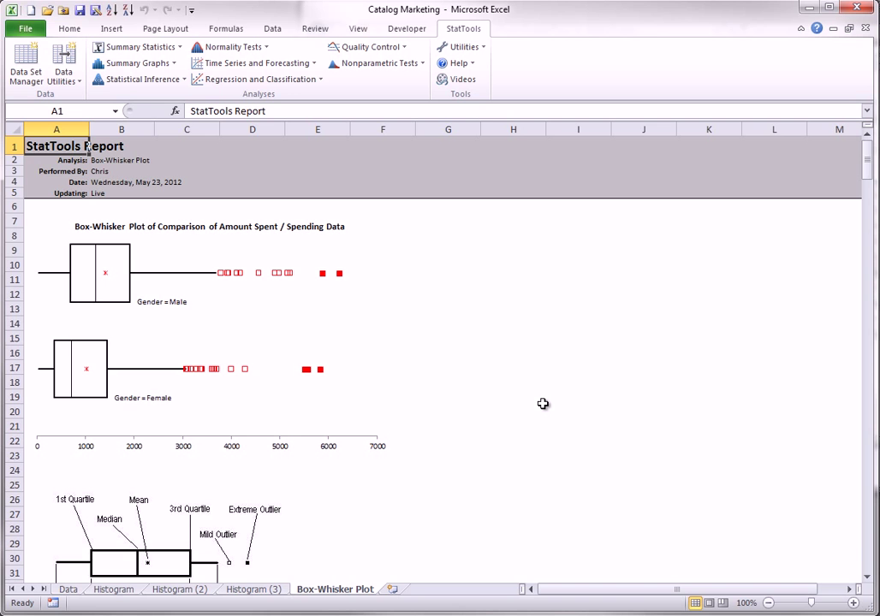
{"action": "mouse_move", "coordinate": [160, 235]}
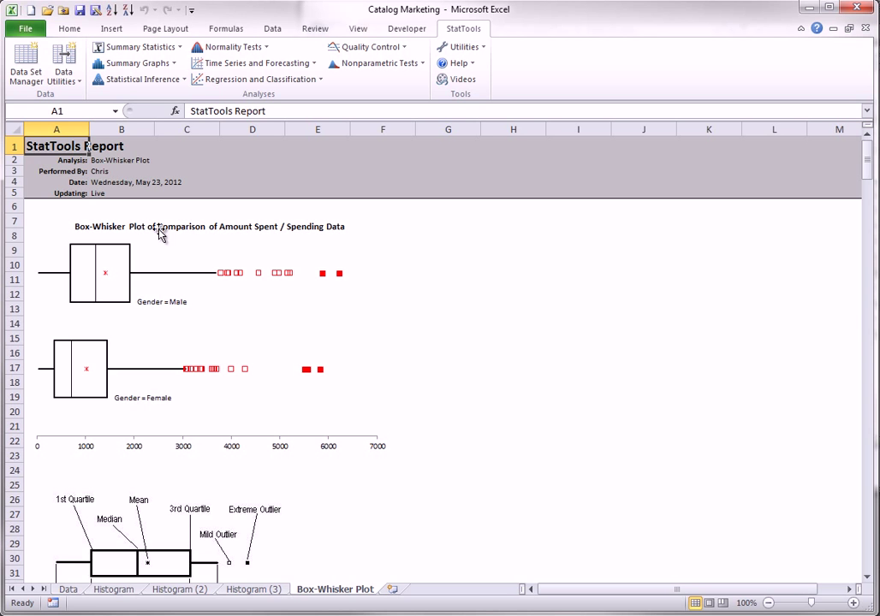
{"action": "mouse_move", "coordinate": [392, 419]}
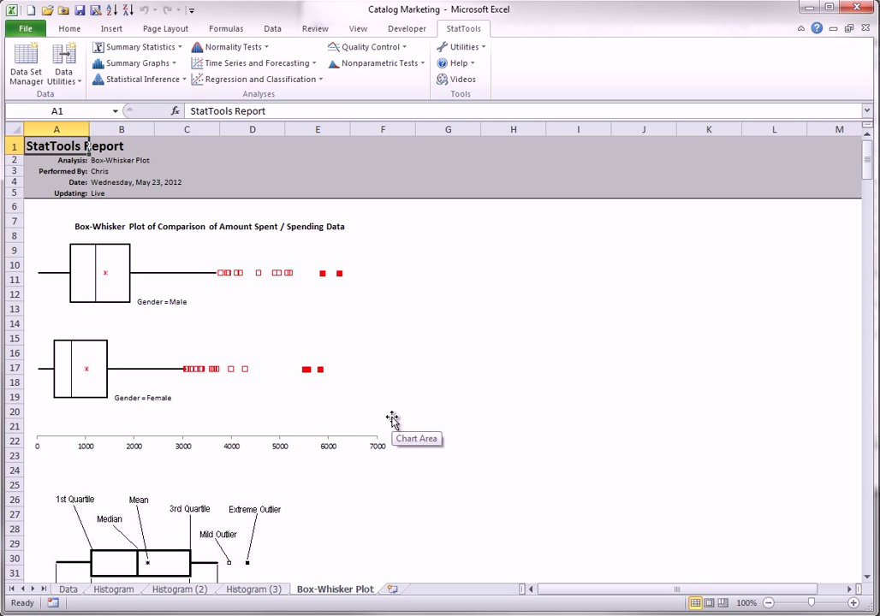
{"action": "mouse_move", "coordinate": [390, 418]}
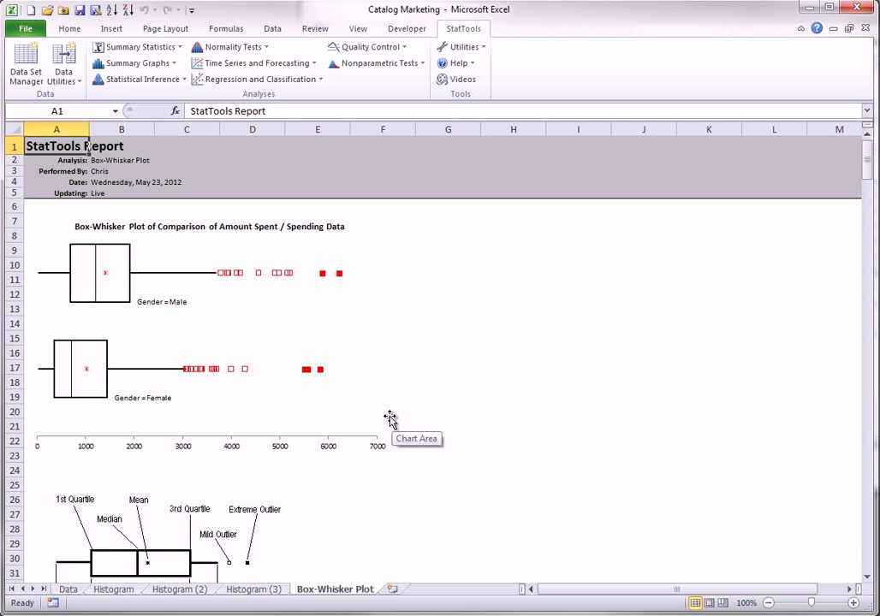
{"action": "mouse_move", "coordinate": [134, 304]}
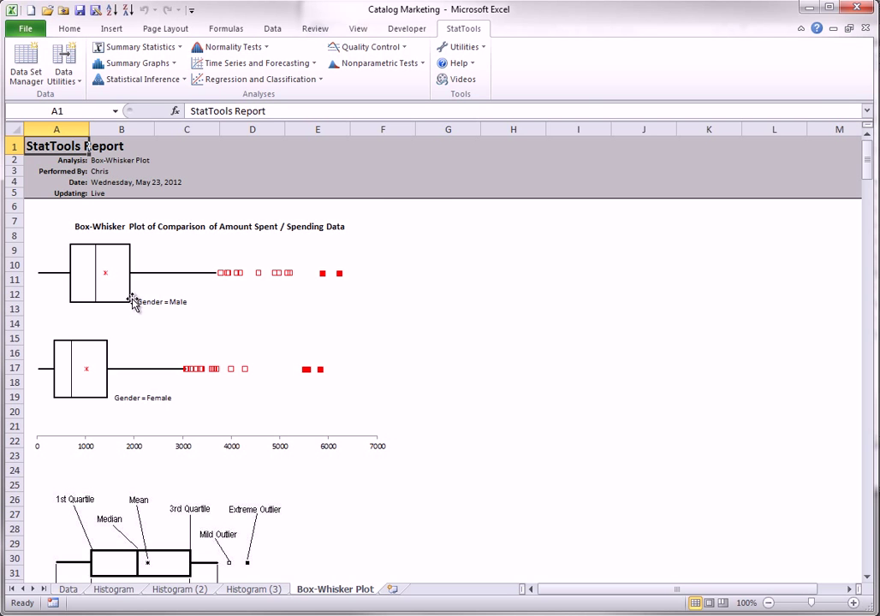
{"action": "mouse_move", "coordinate": [133, 298]}
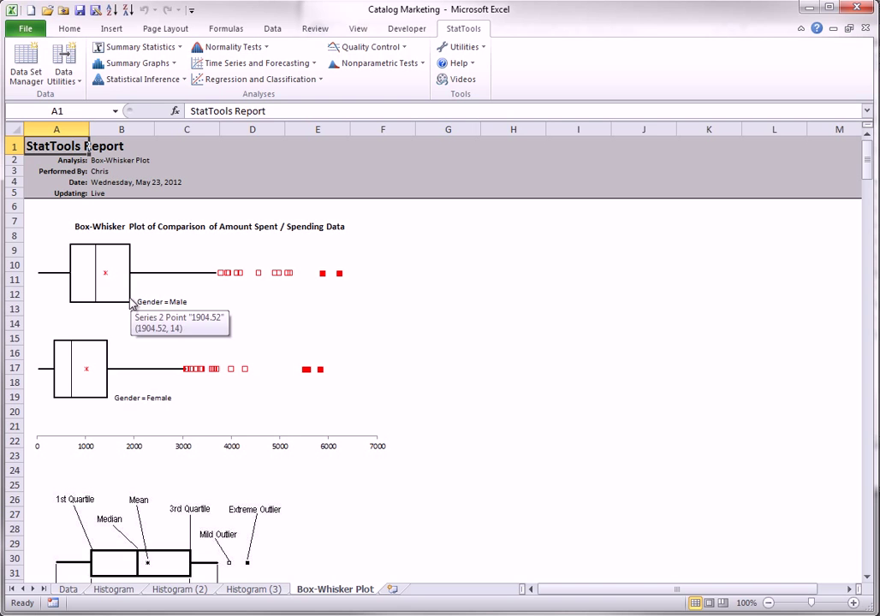
{"action": "mouse_move", "coordinate": [96, 307]}
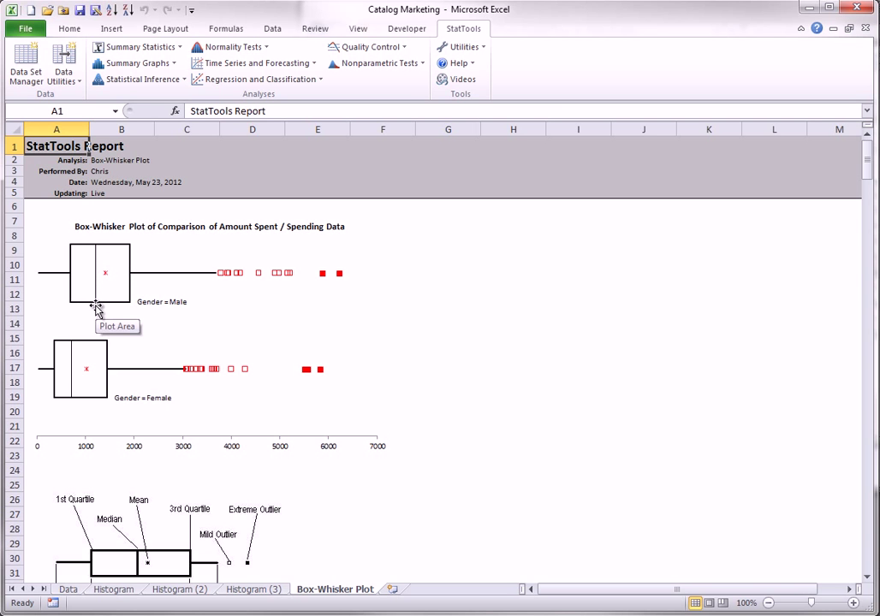
{"action": "mouse_move", "coordinate": [106, 281]}
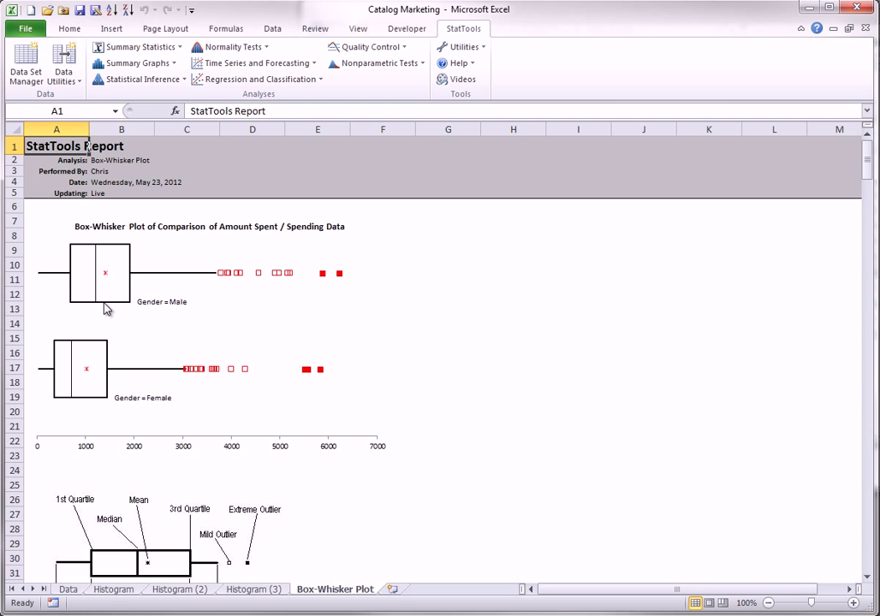
{"action": "mouse_move", "coordinate": [41, 279]}
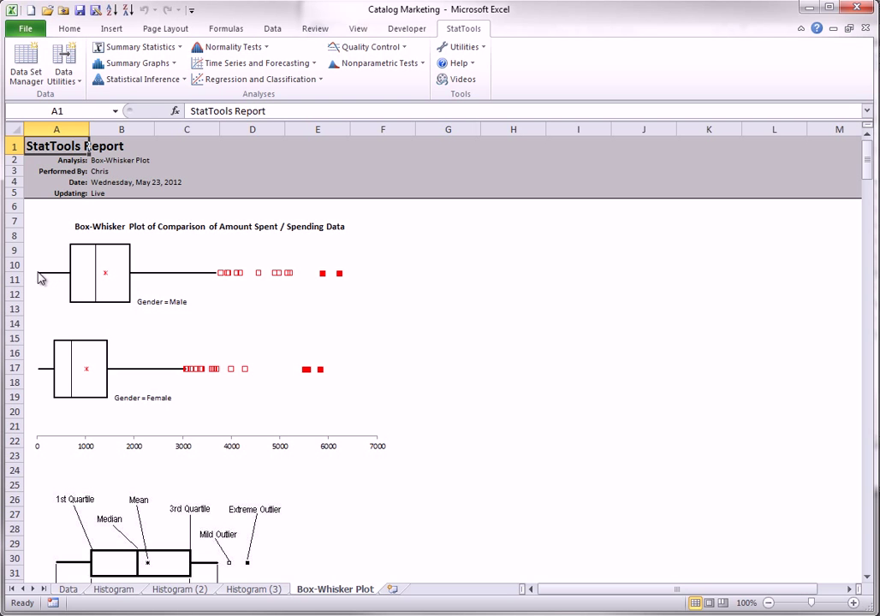
{"action": "mouse_move", "coordinate": [199, 283]}
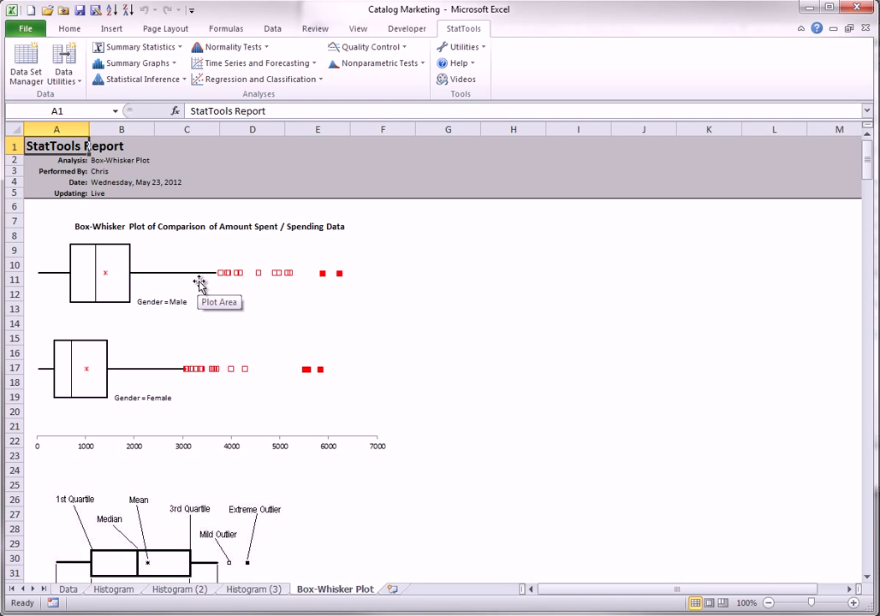
{"action": "mouse_move", "coordinate": [120, 272]}
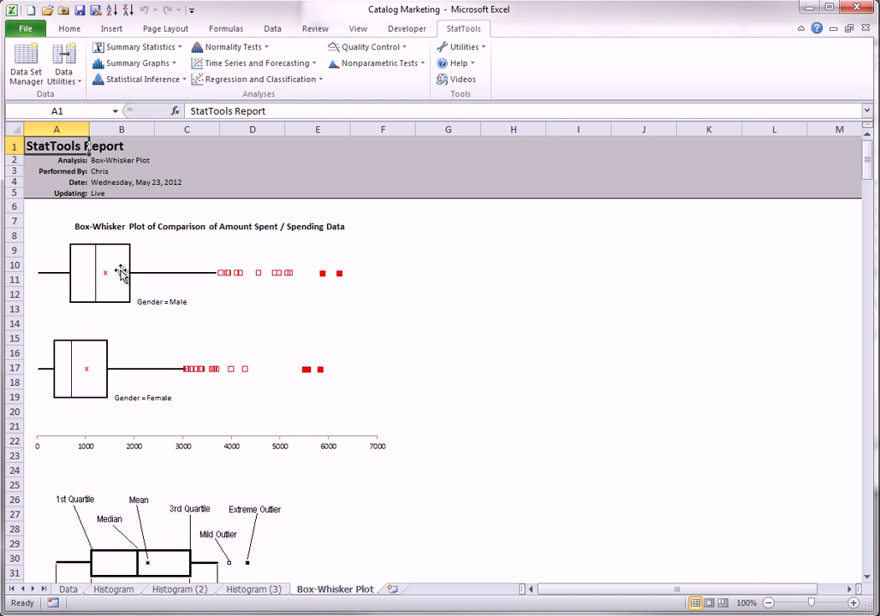
{"action": "mouse_move", "coordinate": [207, 285]}
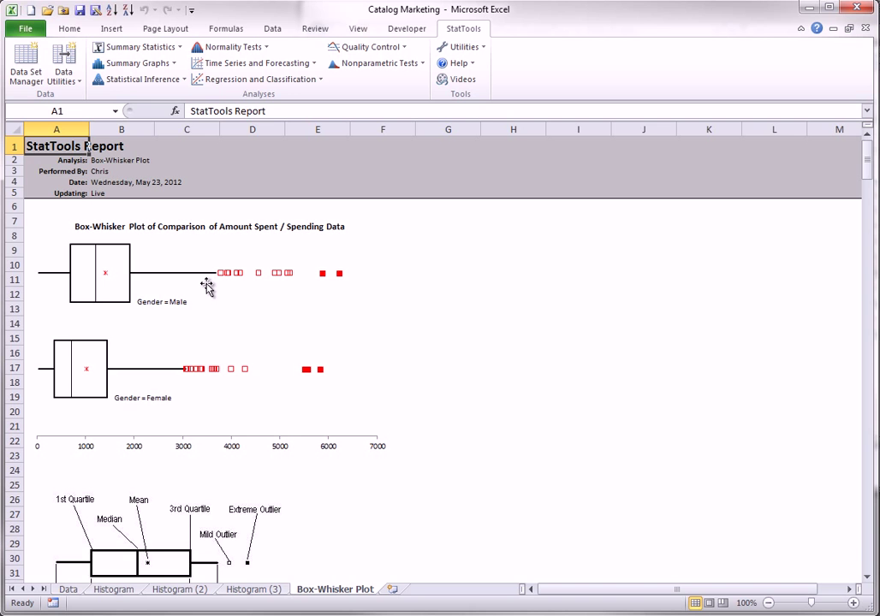
{"action": "mouse_move", "coordinate": [344, 277]}
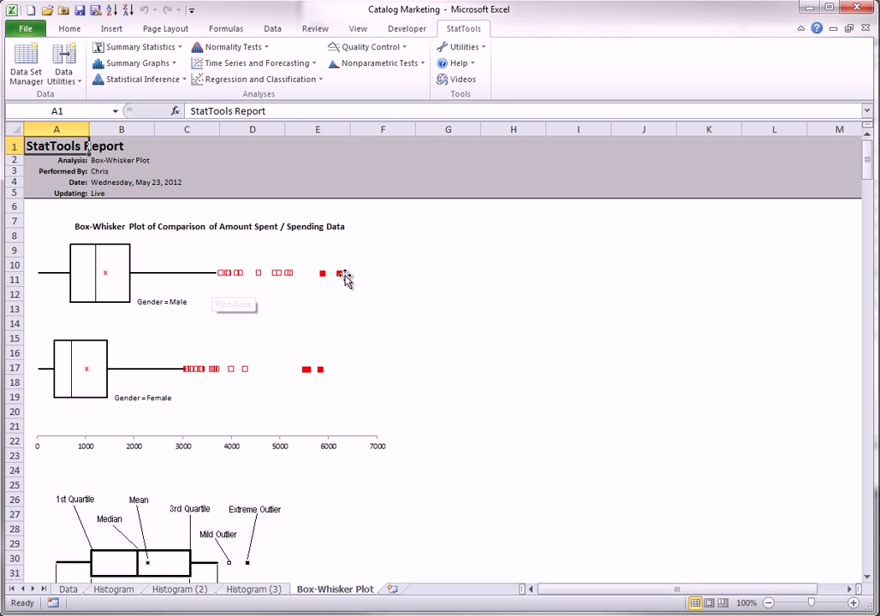
{"action": "mouse_move", "coordinate": [221, 278]}
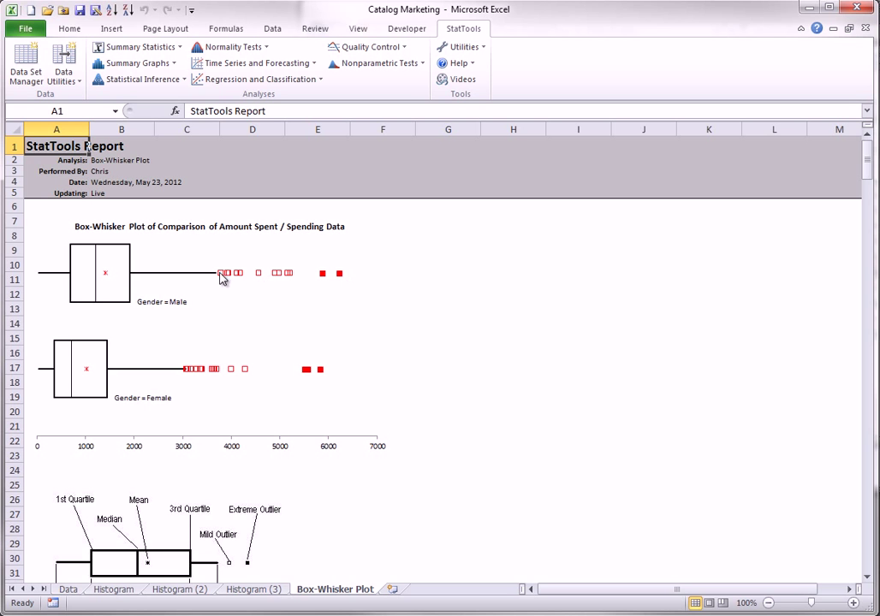
{"action": "mouse_move", "coordinate": [291, 276]}
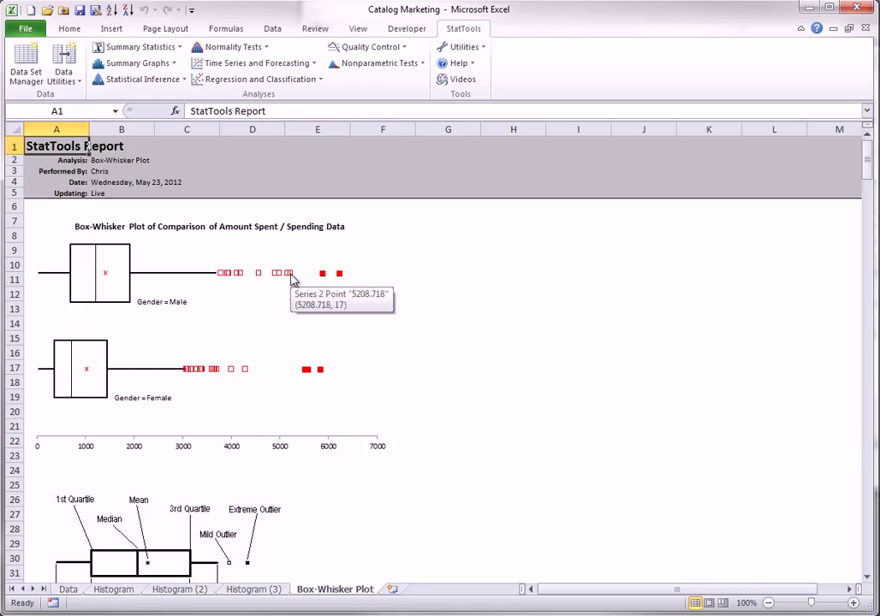
{"action": "mouse_move", "coordinate": [344, 282]}
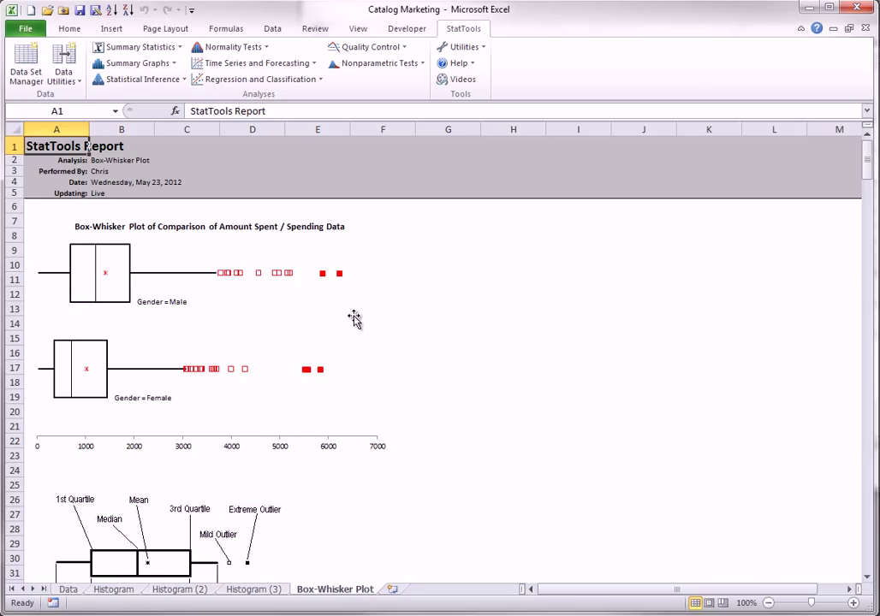
{"action": "mouse_move", "coordinate": [394, 342]}
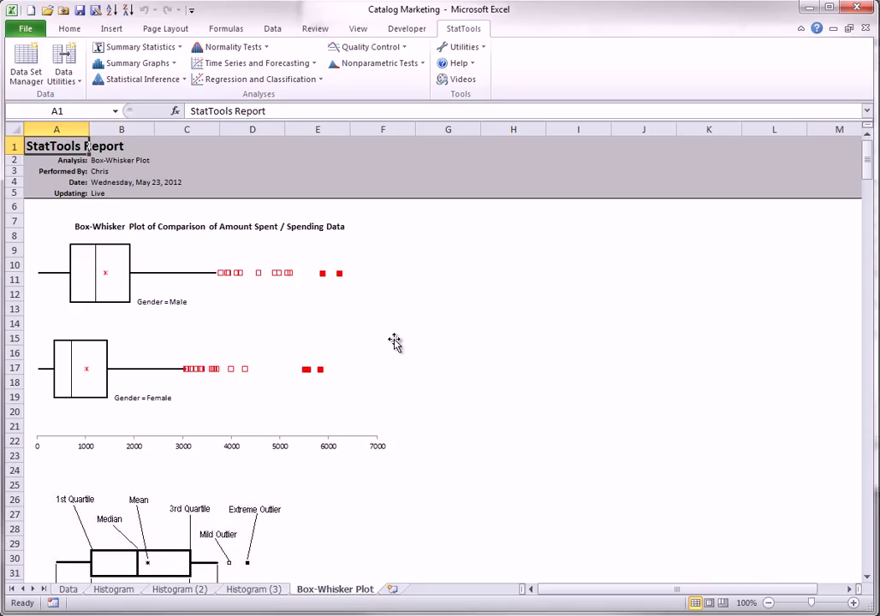
{"action": "mouse_move", "coordinate": [428, 342]}
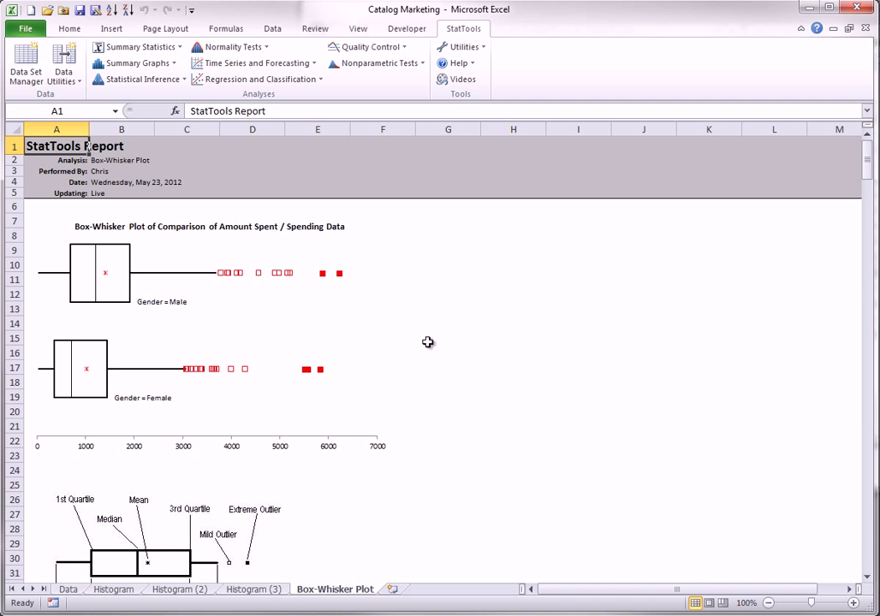
{"action": "scroll", "scroll_direction": "down", "scroll_amount": 3}
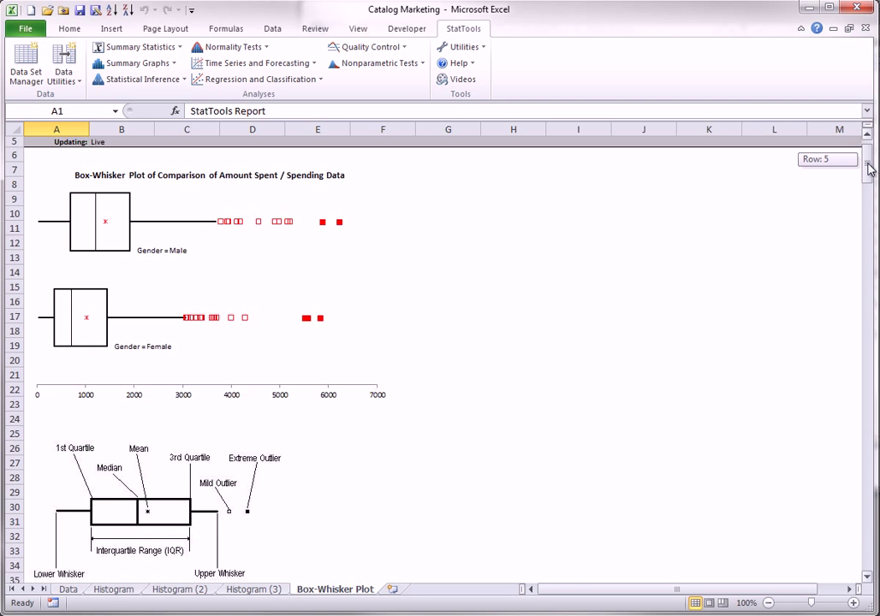
{"action": "scroll", "scroll_direction": "down", "scroll_amount": 3}
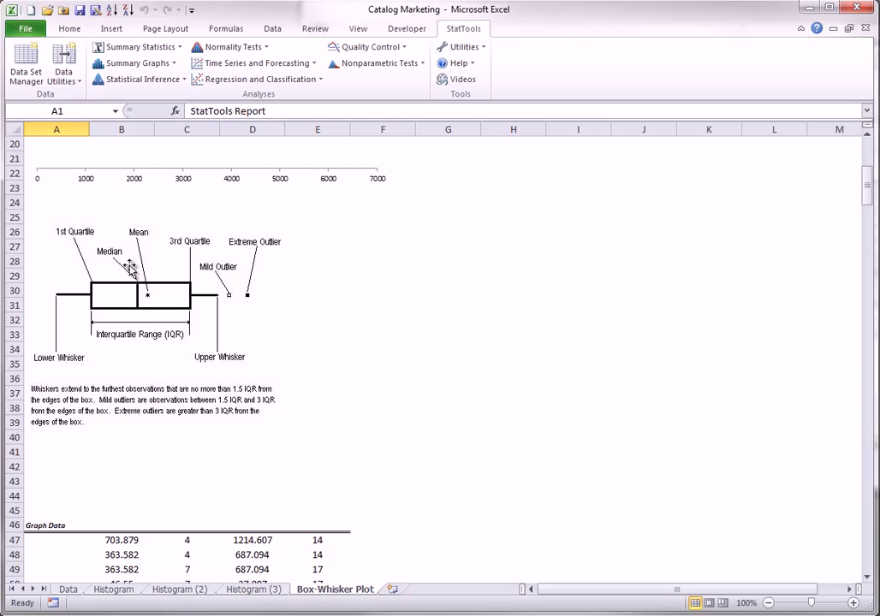
{"action": "mouse_move", "coordinate": [245, 315]}
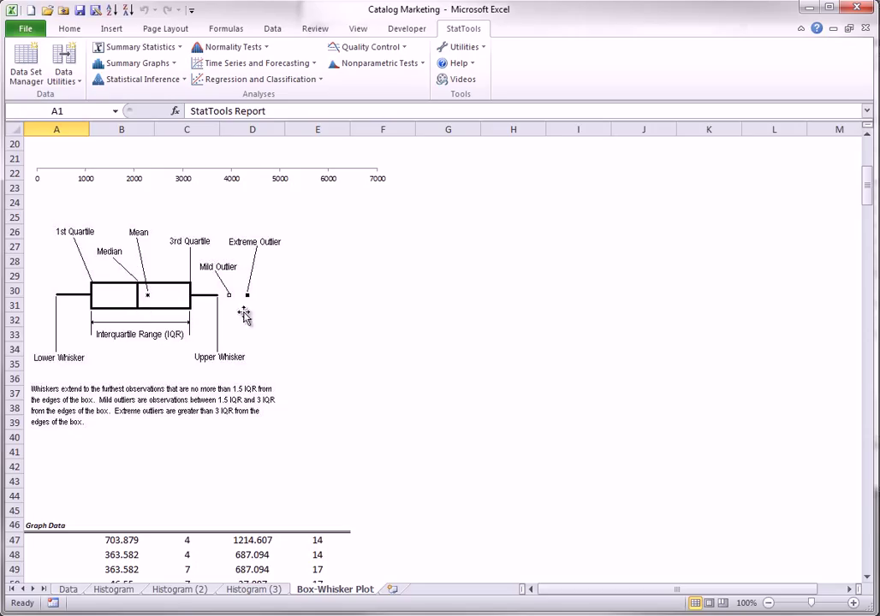
{"action": "mouse_move", "coordinate": [270, 315]}
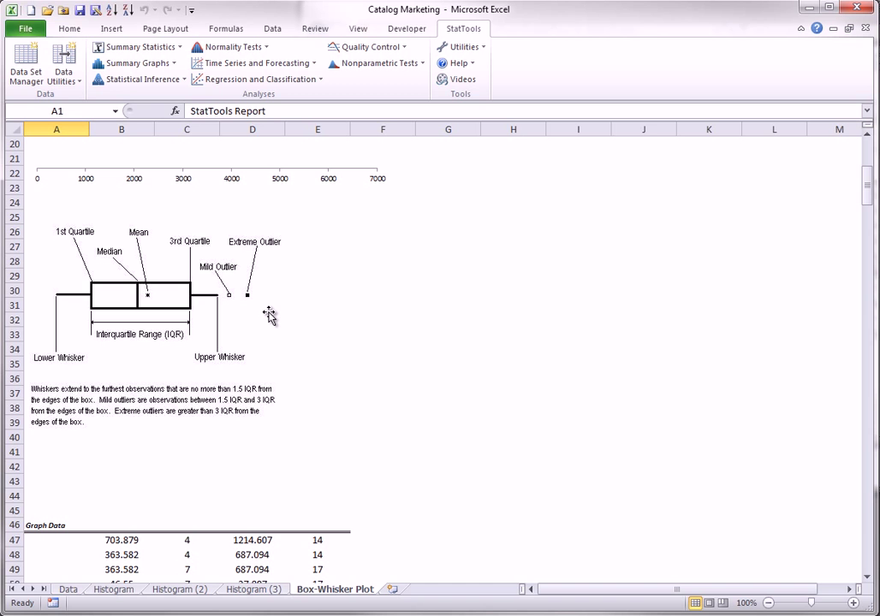
{"action": "mouse_move", "coordinate": [141, 407]}
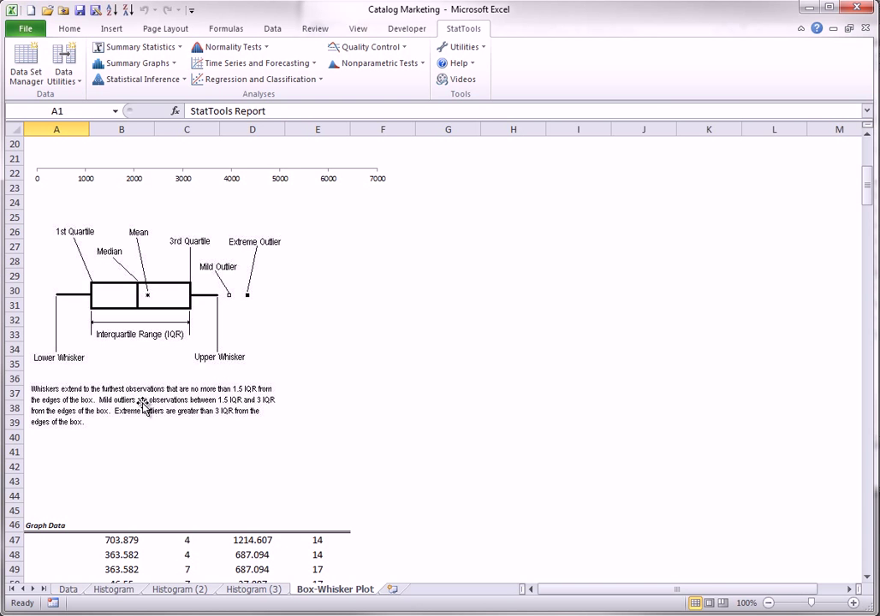
{"action": "mouse_move", "coordinate": [291, 400]}
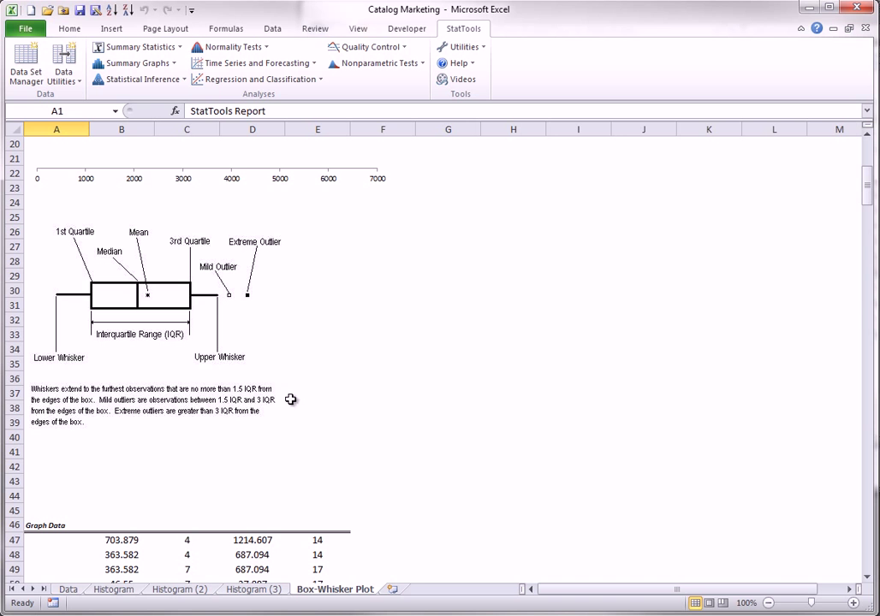
{"action": "mouse_move", "coordinate": [732, 333]}
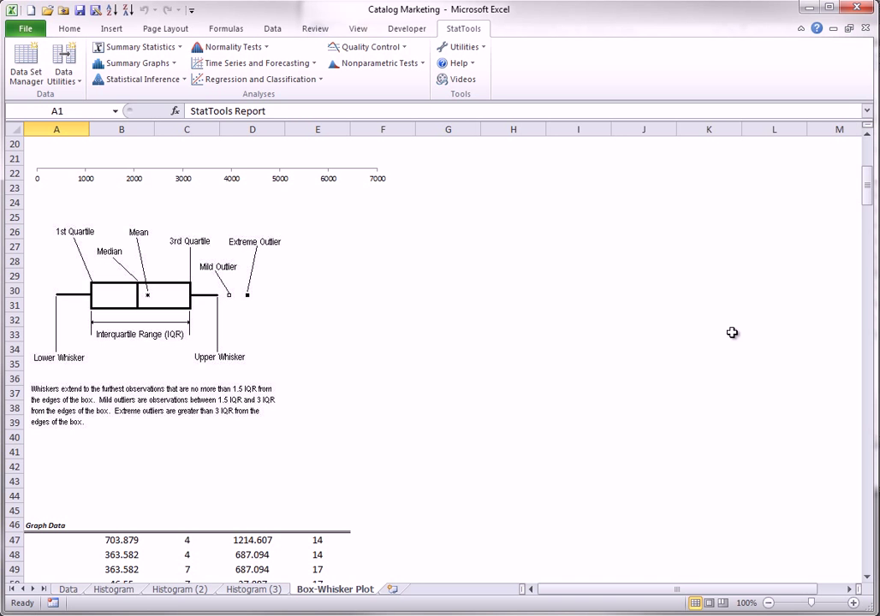
{"action": "scroll", "scroll_direction": "down", "scroll_amount": 3}
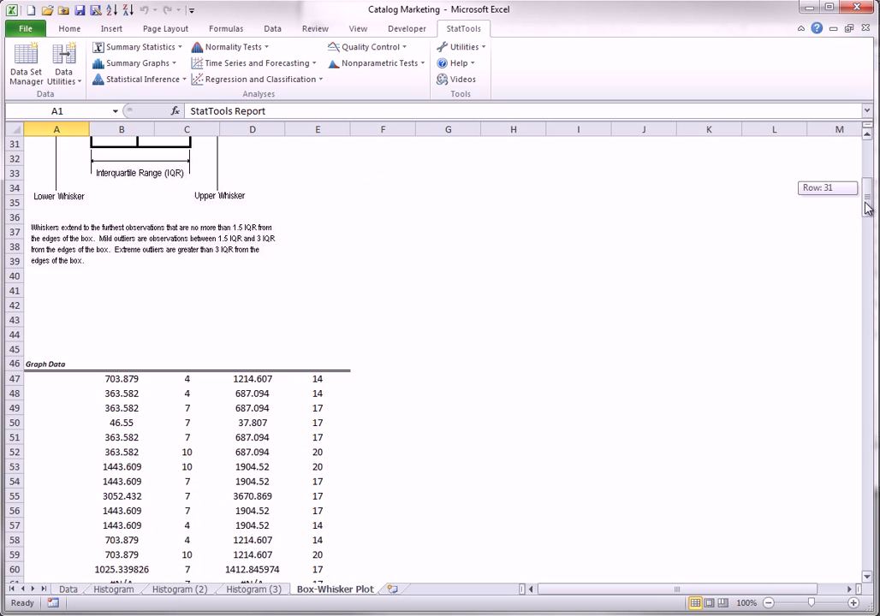
{"action": "scroll", "scroll_direction": "down", "scroll_amount": 3}
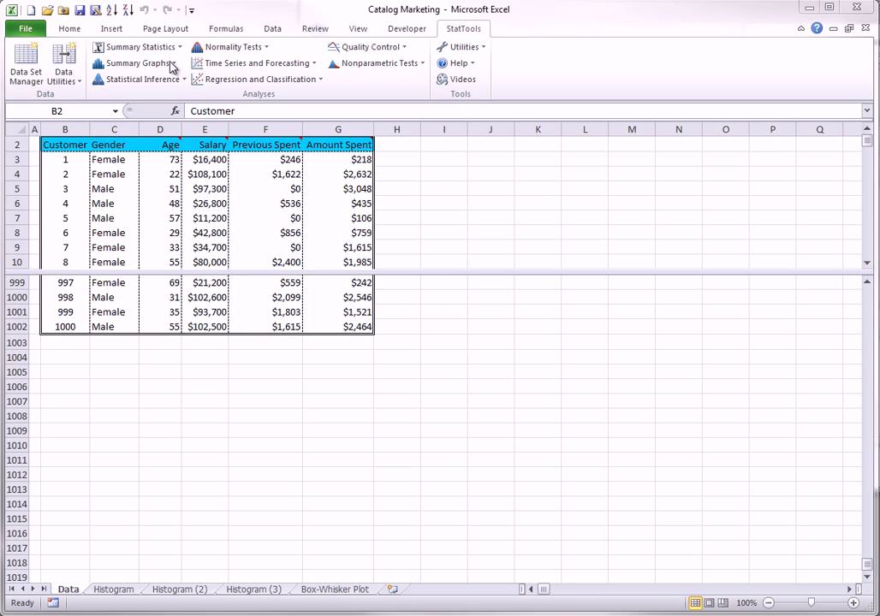
Scatterplot Amount Spent against Age, Salary and Previous Spent with correlations shown.
{"action": "left_click", "coordinate": [137, 63]}
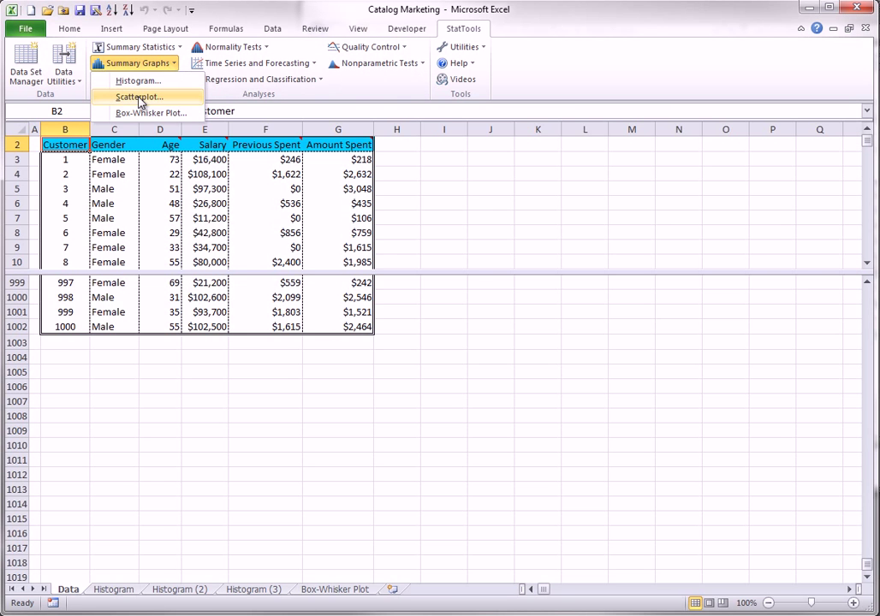
{"action": "left_click", "coordinate": [137, 96]}
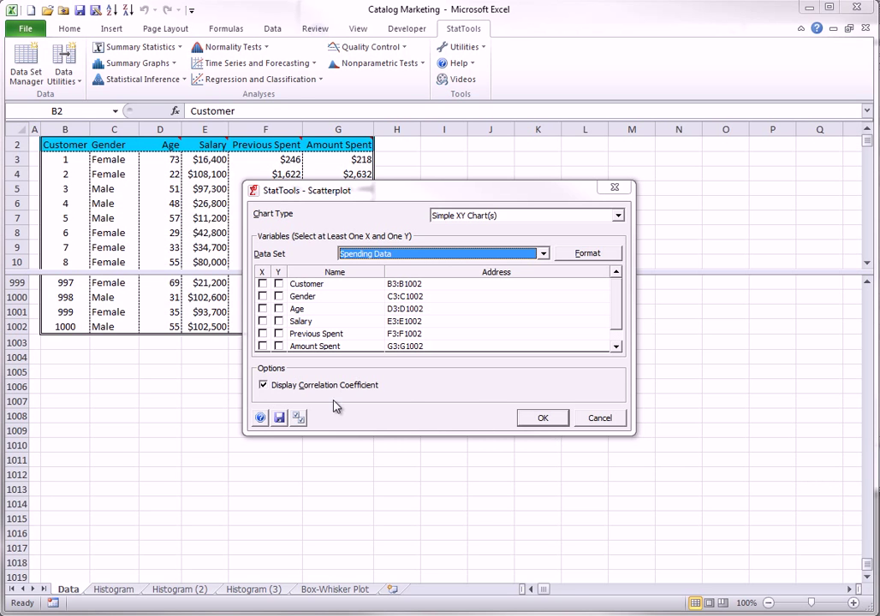
{"action": "mouse_move", "coordinate": [242, 391]}
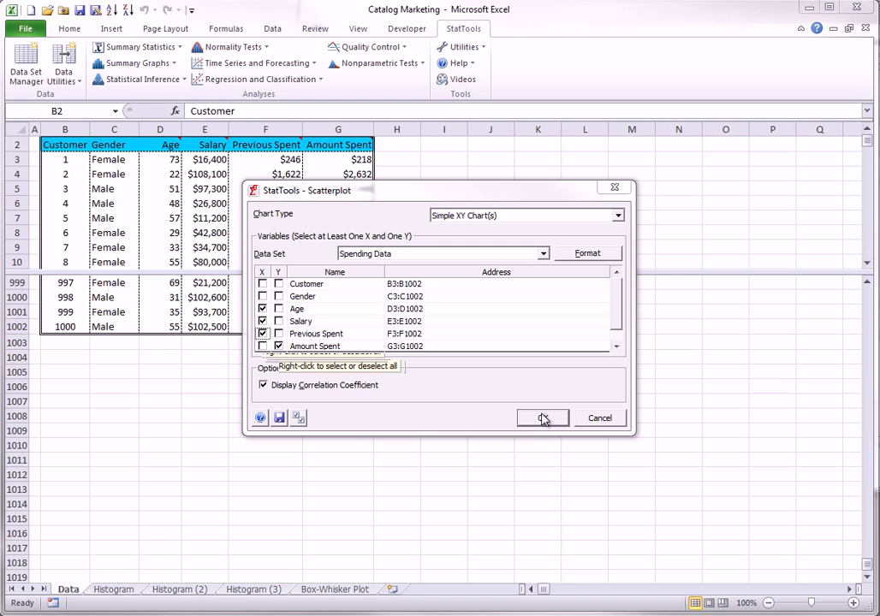
{"action": "left_click", "coordinate": [543, 418]}
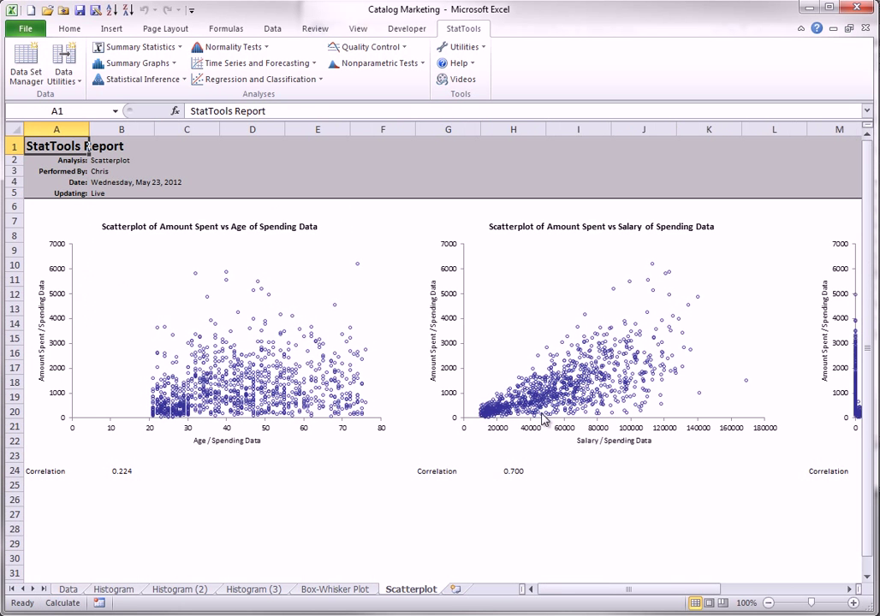
{"action": "mouse_move", "coordinate": [545, 418]}
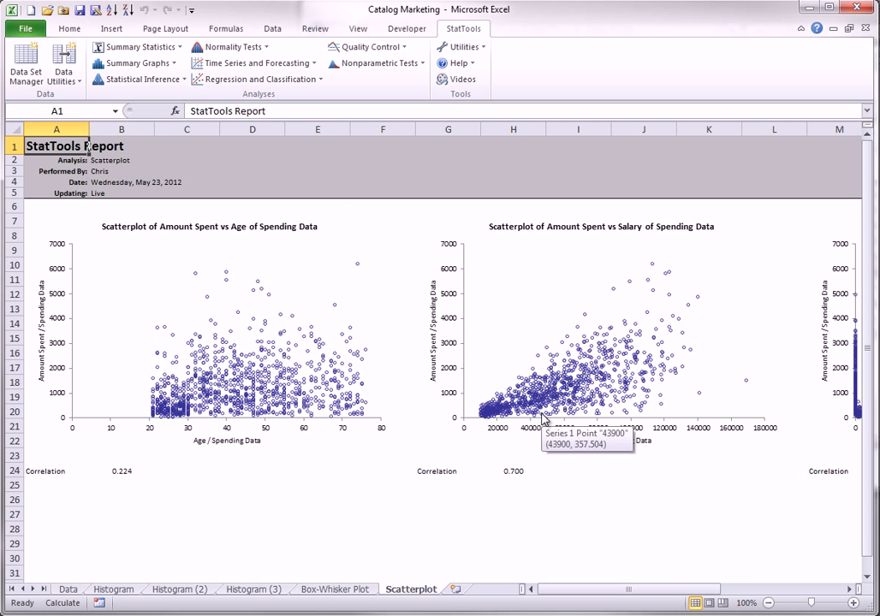
{"action": "mouse_move", "coordinate": [648, 401]}
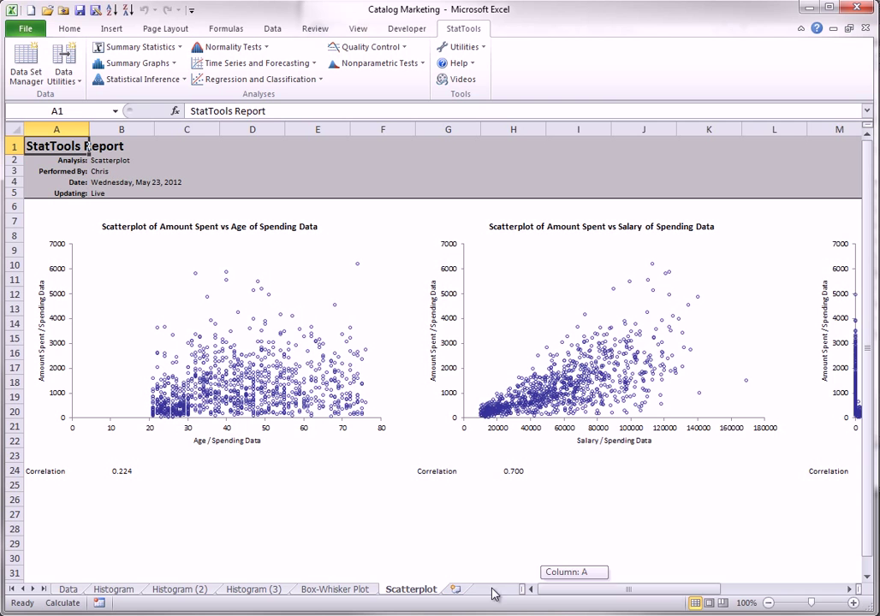
{"action": "mouse_move", "coordinate": [834, 480]}
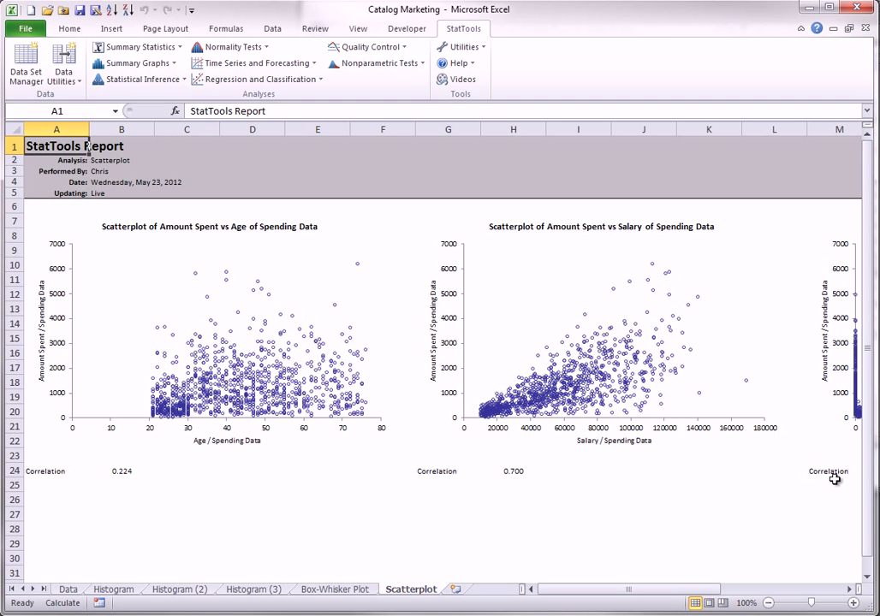
{"action": "mouse_move", "coordinate": [251, 591]}
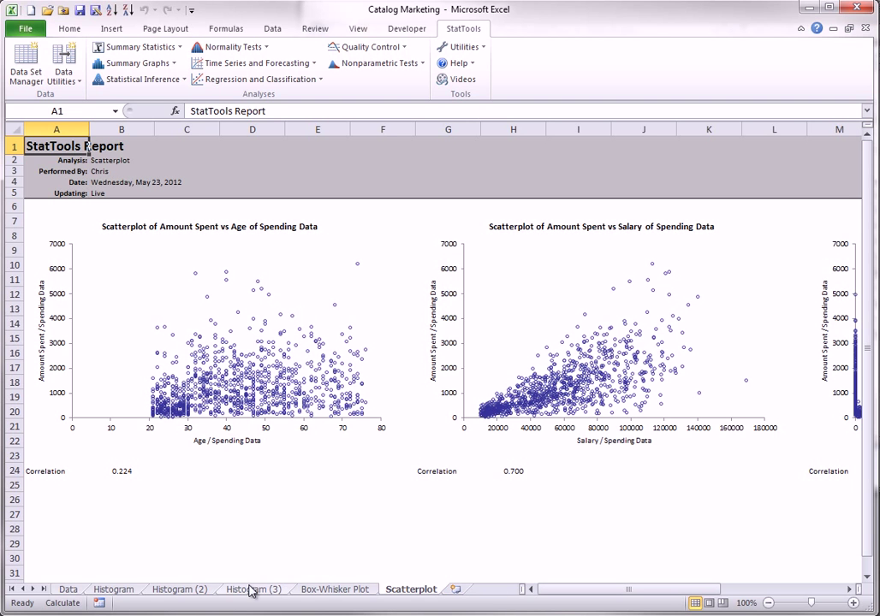
Open the StatTools Summary Graphs list from the customer Data sheet.
{"action": "left_click", "coordinate": [136, 62]}
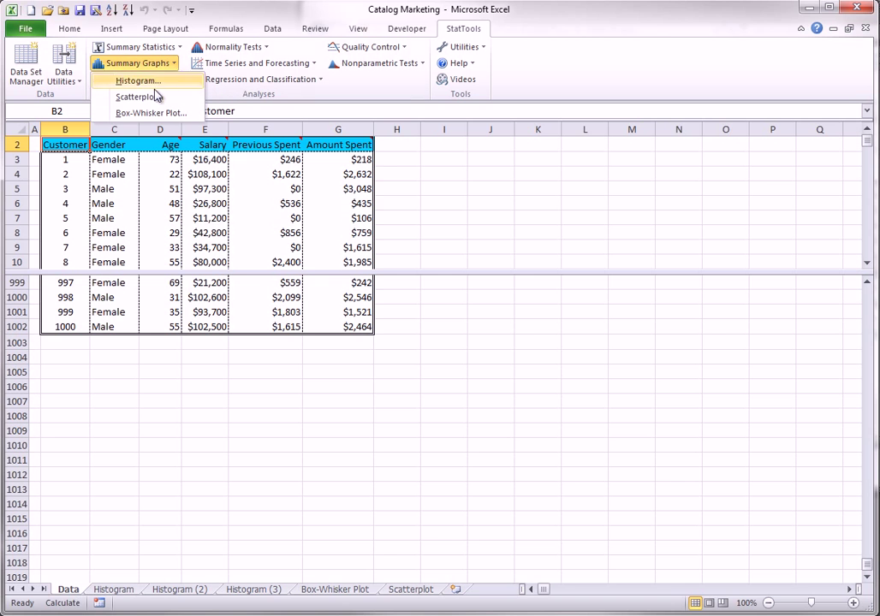
Generate a scatterplot matrix pairing Age, Salary, Previous Spent and Amount Spent, with correlations.
{"action": "left_click", "coordinate": [136, 97]}
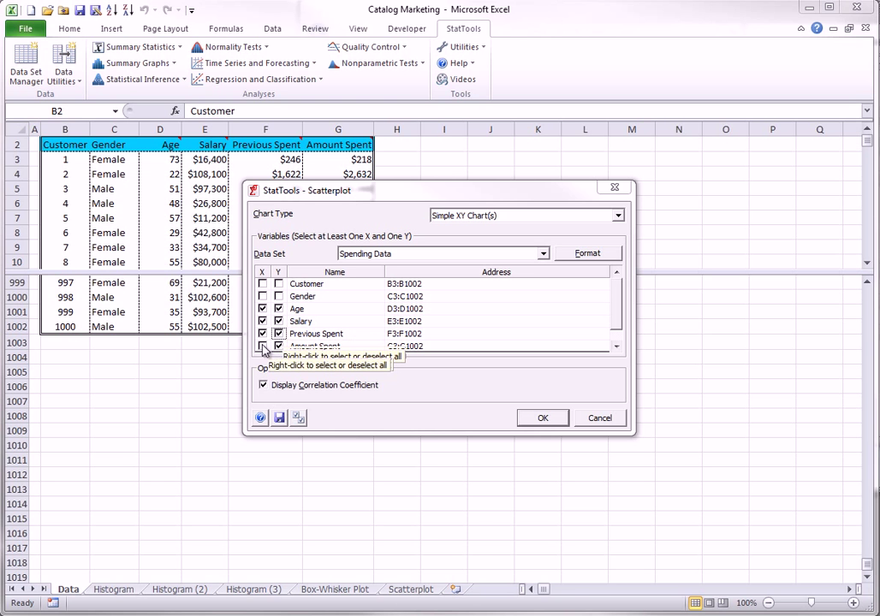
{"action": "left_click", "coordinate": [263, 346]}
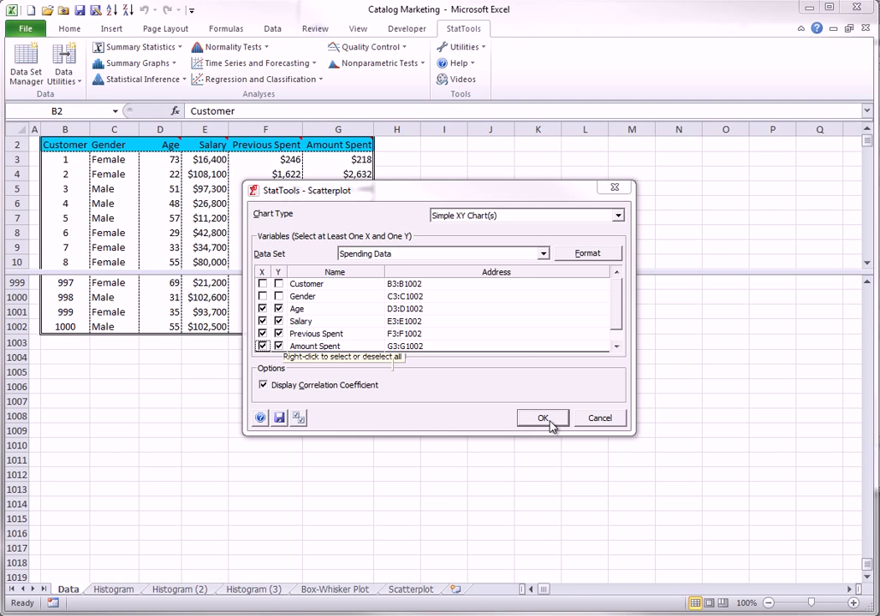
{"action": "left_click", "coordinate": [541, 417]}
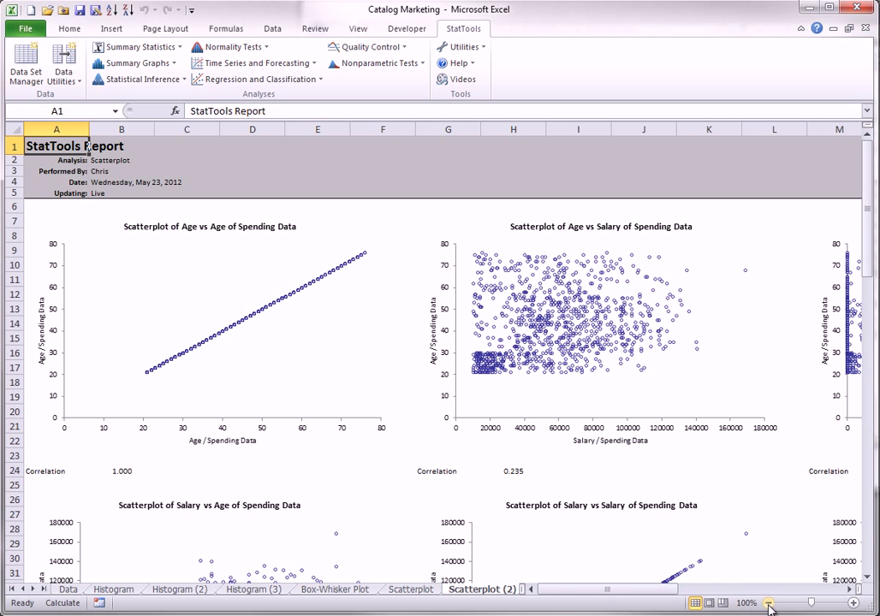
Zoom the report out to 50% to view the whole matrix, then return to the Data sheet.
{"action": "left_click", "coordinate": [767, 603]}
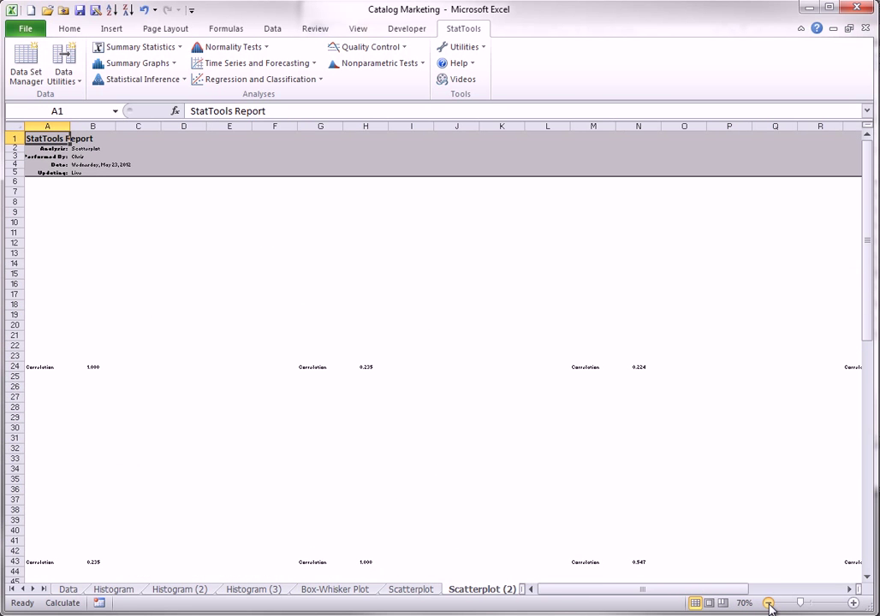
{"action": "left_click", "coordinate": [768, 603]}
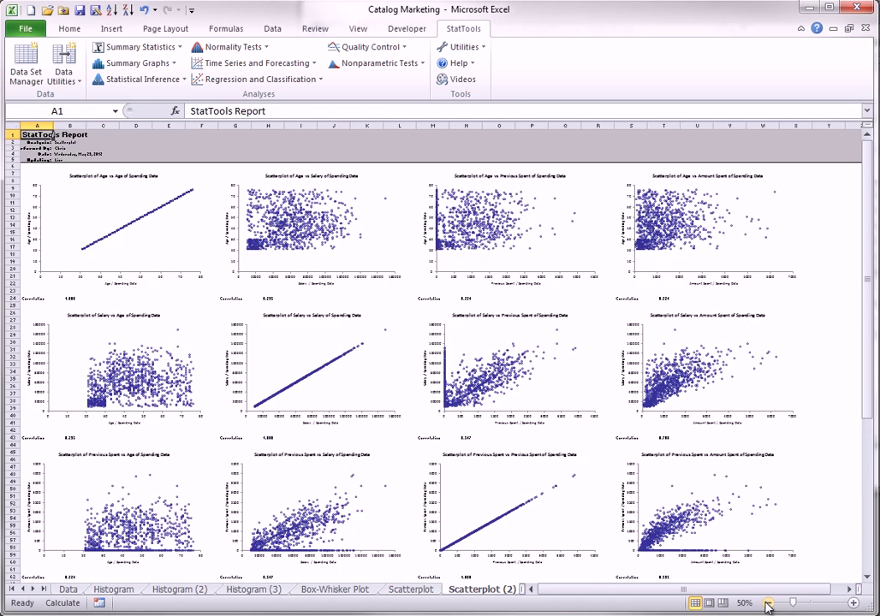
{"action": "left_click", "coordinate": [767, 604]}
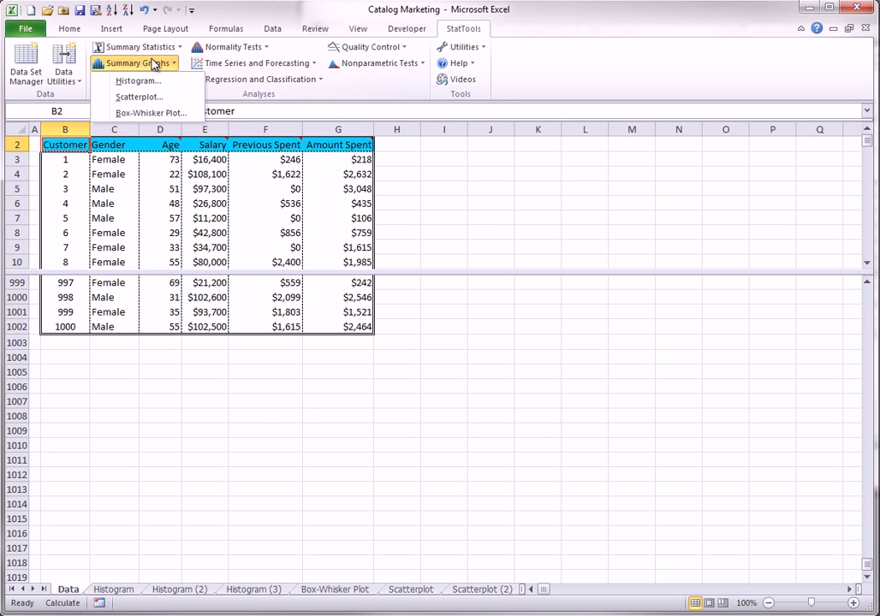
Plot Amount Spent against Salary, broken down by Gender as the category variable.
{"action": "left_click", "coordinate": [138, 95]}
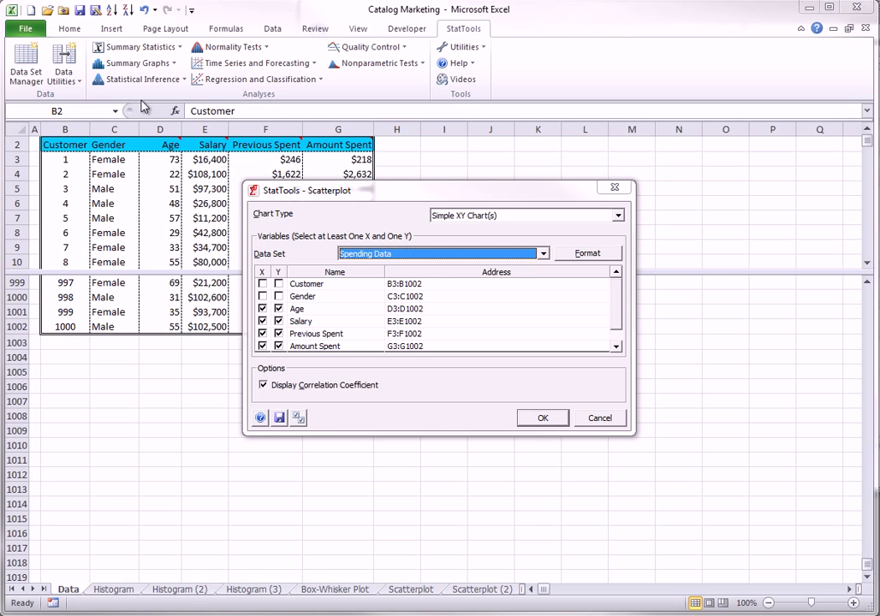
{"action": "mouse_move", "coordinate": [143, 103]}
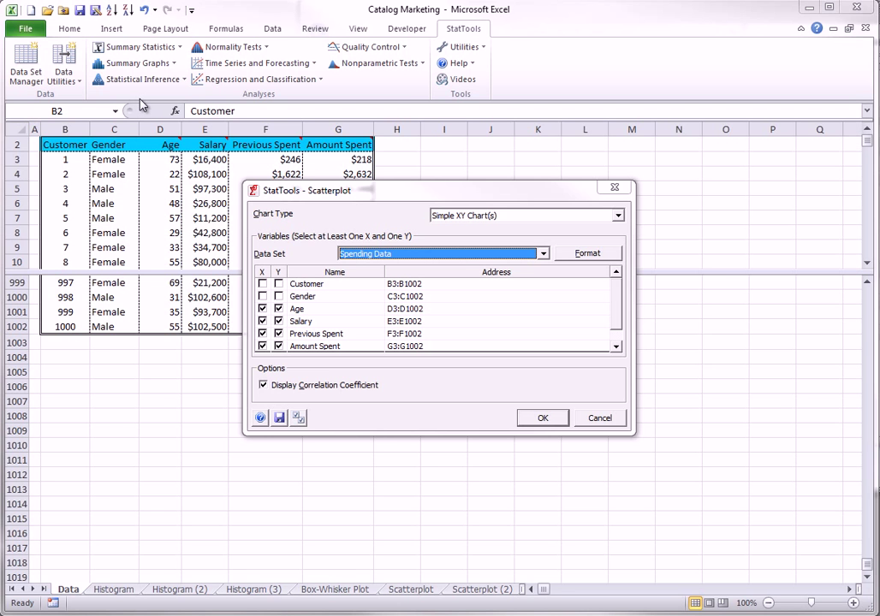
{"action": "left_click", "coordinate": [618, 215]}
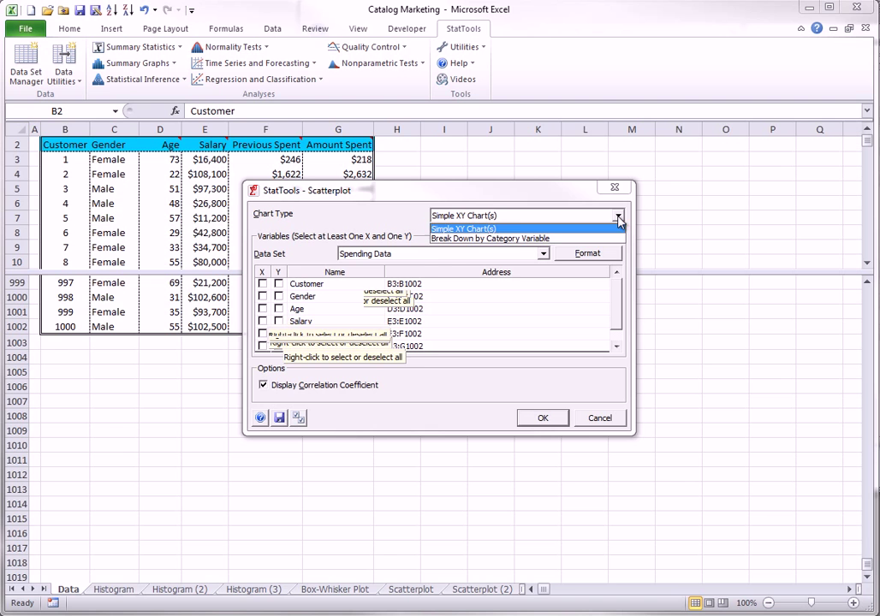
{"action": "left_click", "coordinate": [490, 238]}
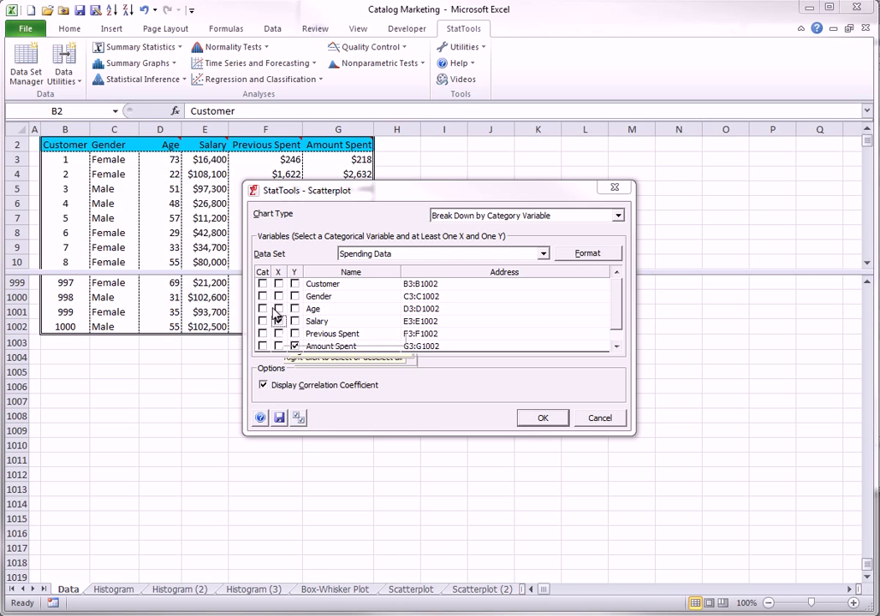
{"action": "left_click", "coordinate": [279, 321]}
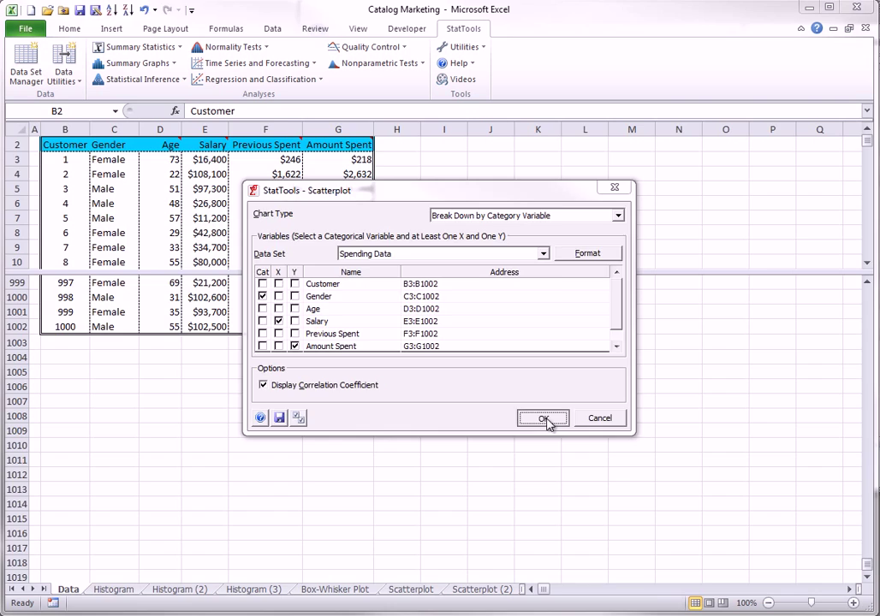
{"action": "left_click", "coordinate": [543, 417]}
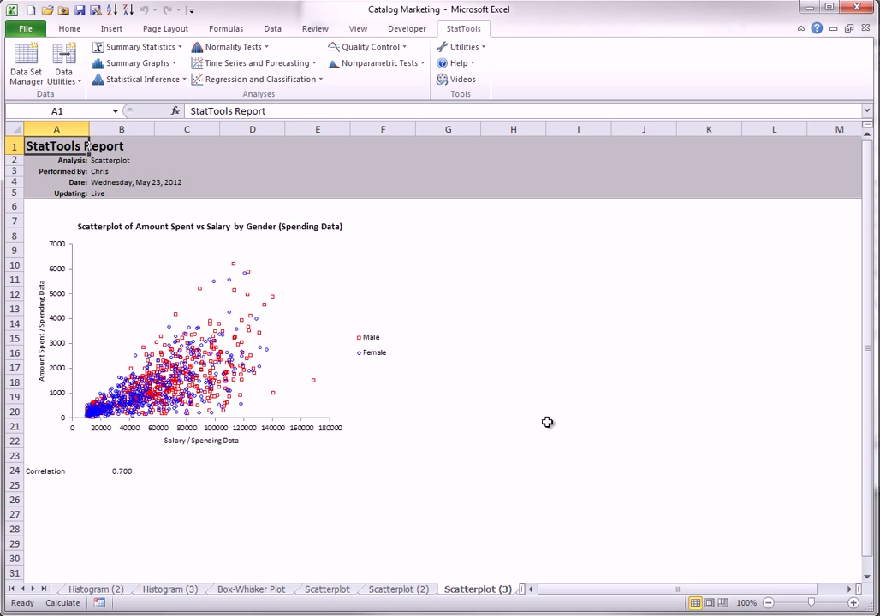
{"action": "mouse_move", "coordinate": [545, 417]}
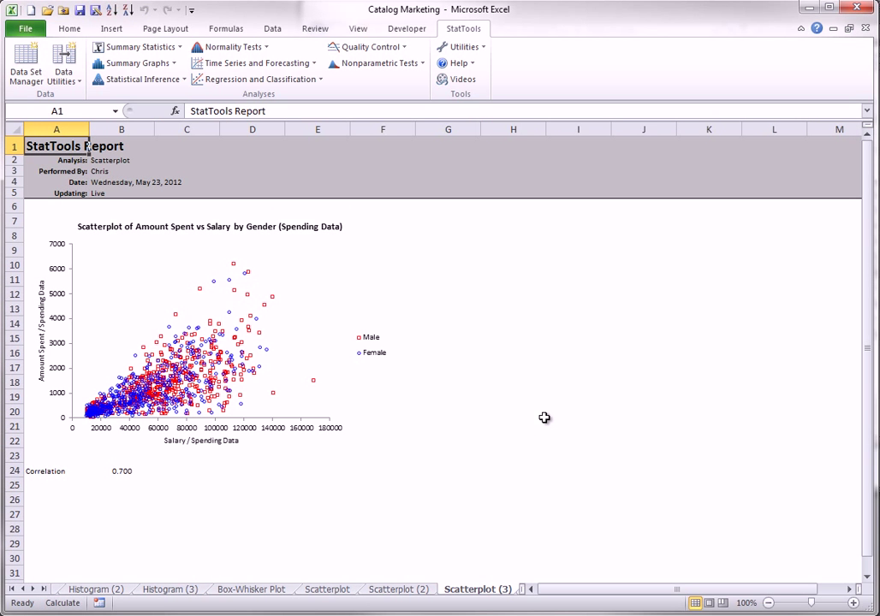